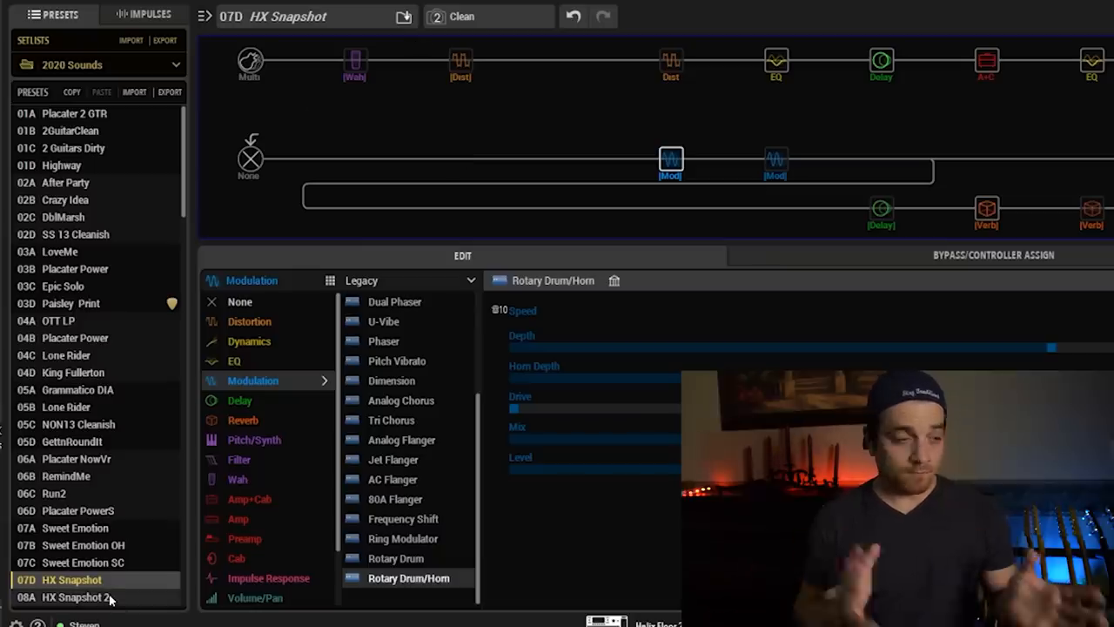
# Load preset 08A HX Snapshot 2 and review its snapshot list.
pyautogui.click(73, 596)
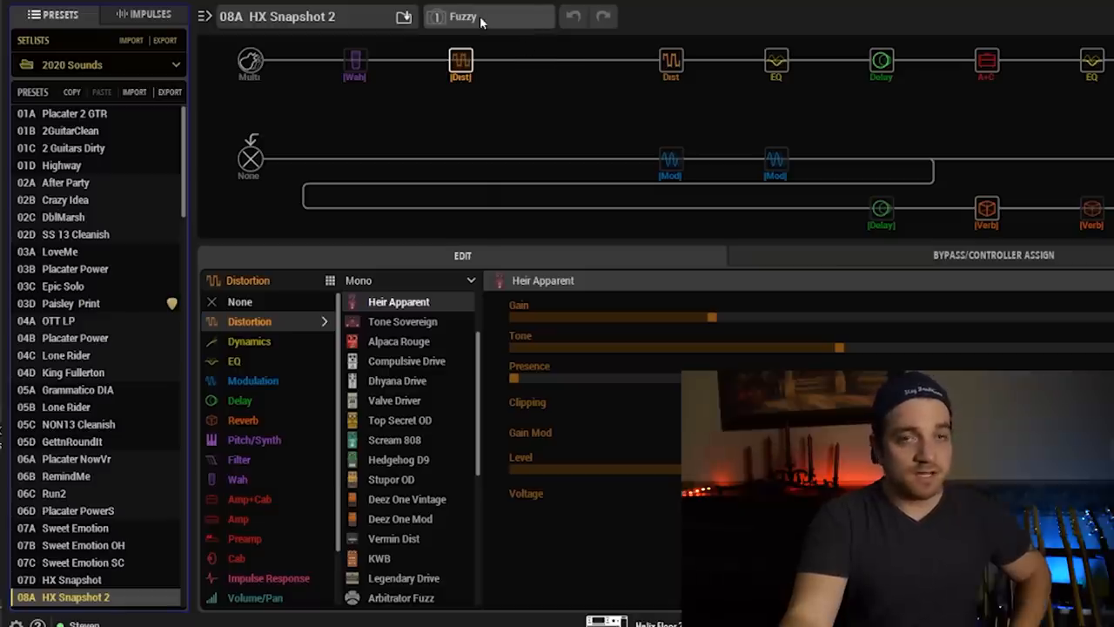
pyautogui.click(487, 15)
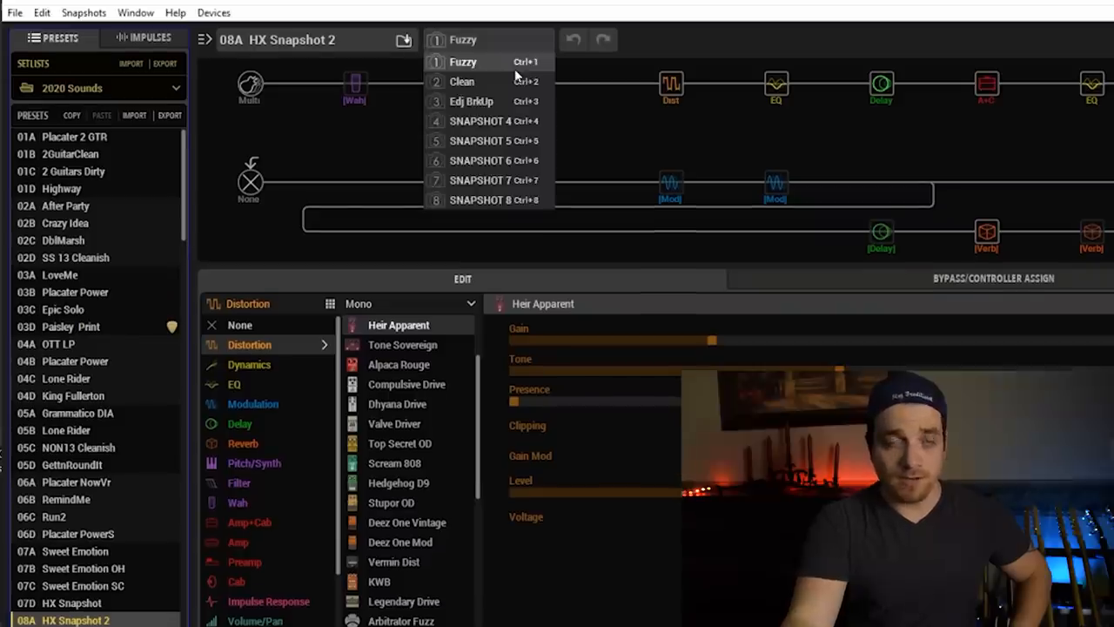
pyautogui.moveTo(484, 42)
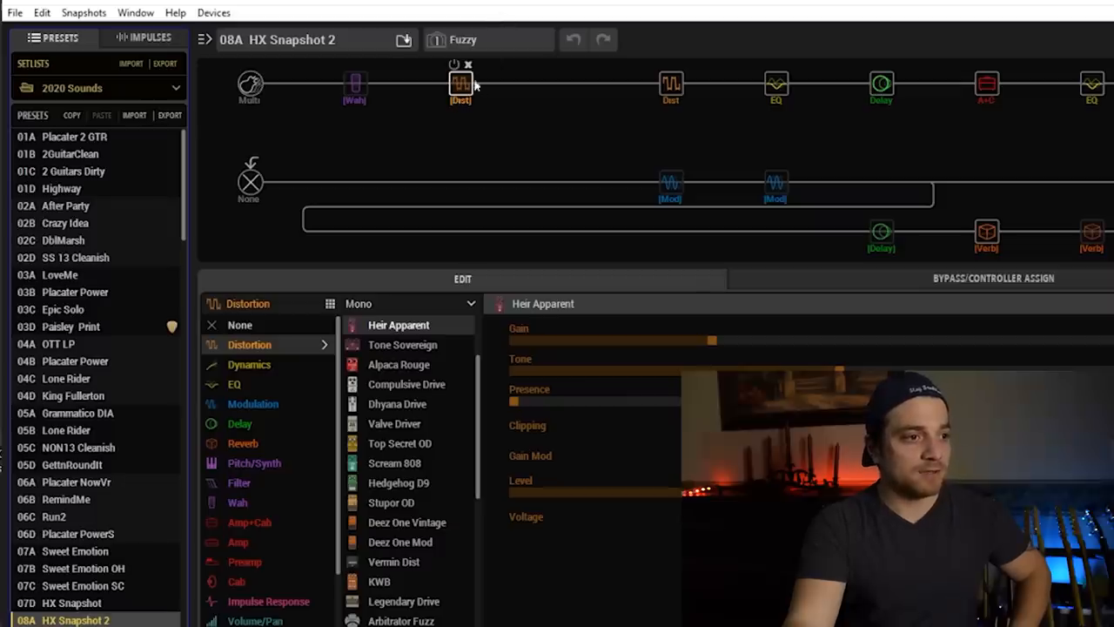
pyautogui.click(487, 39)
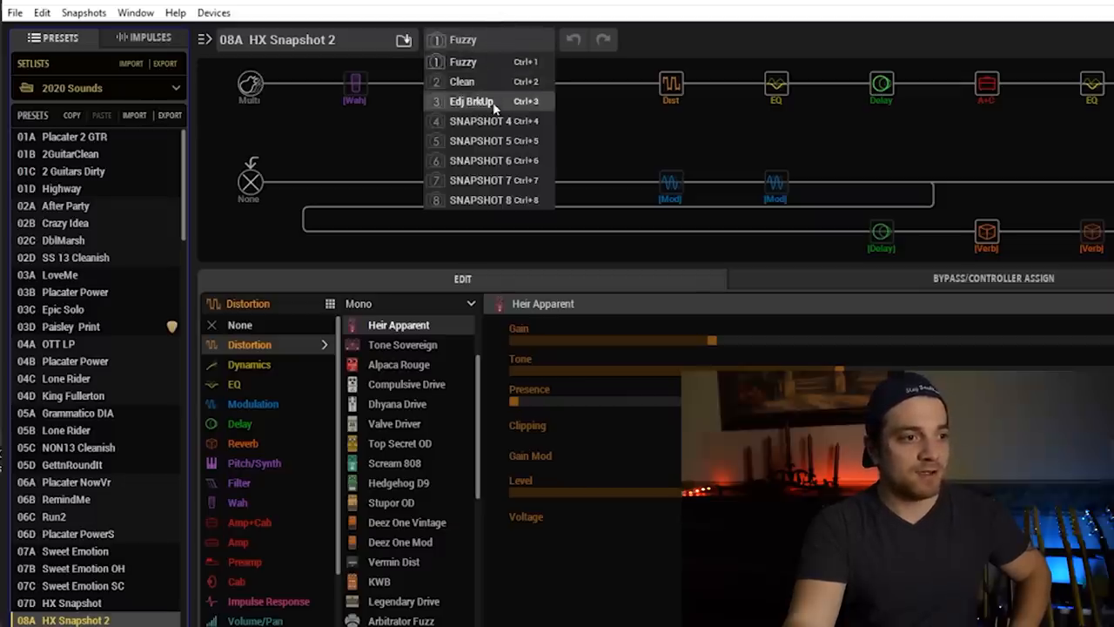
pyautogui.moveTo(504, 108)
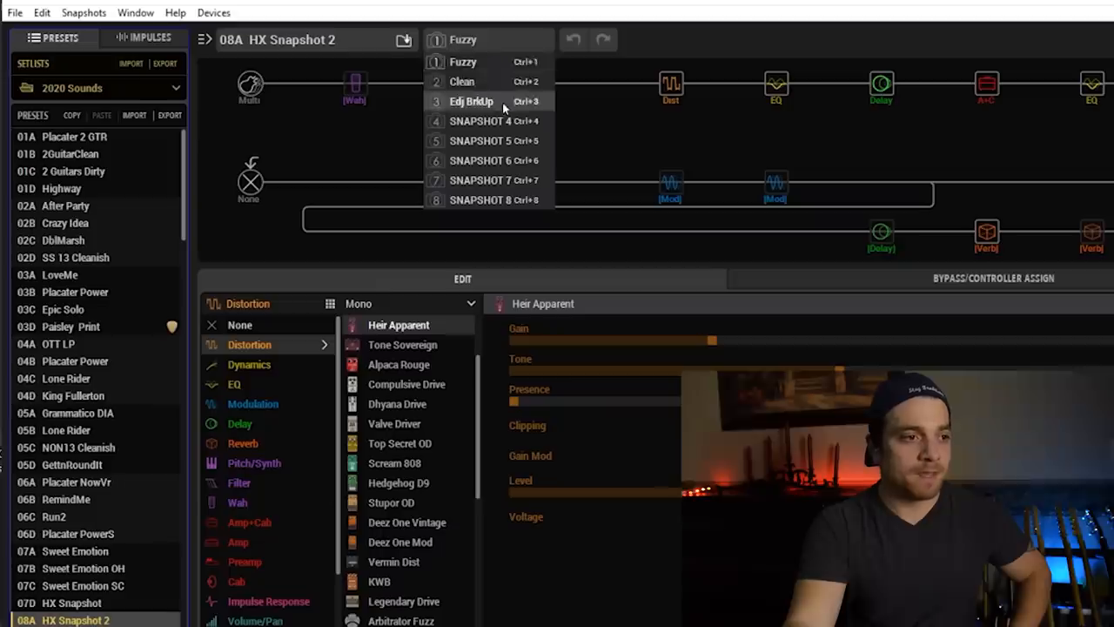
pyautogui.click(464, 38)
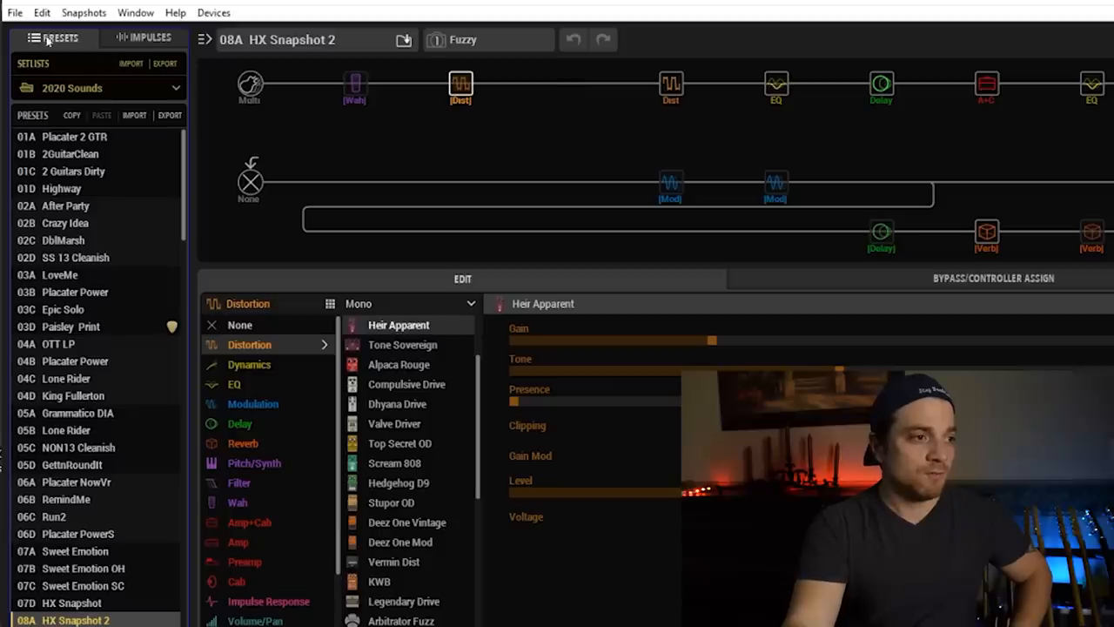
# Show the Command Center via the Window menu with Footswitch 1 selected for editing.
pyautogui.click(136, 12)
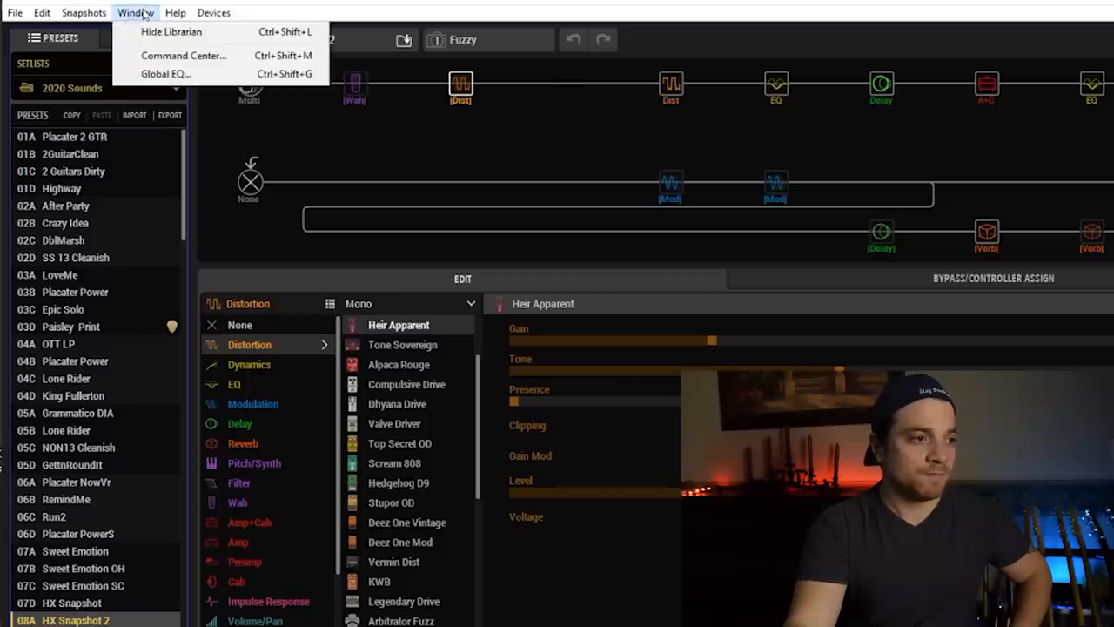
pyautogui.moveTo(183, 56)
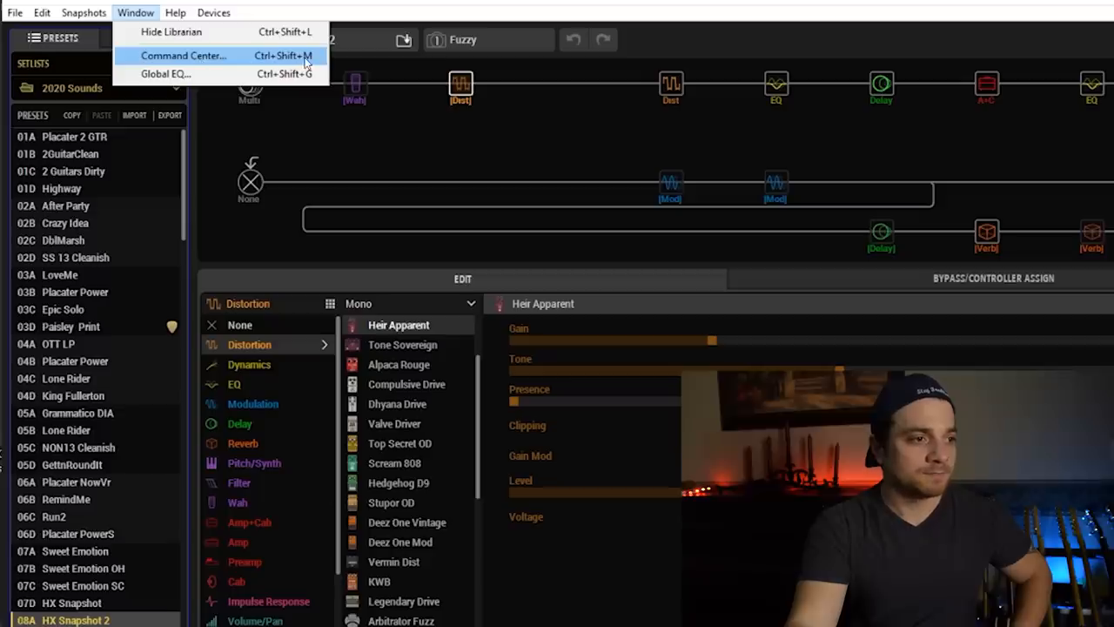
pyautogui.click(184, 56)
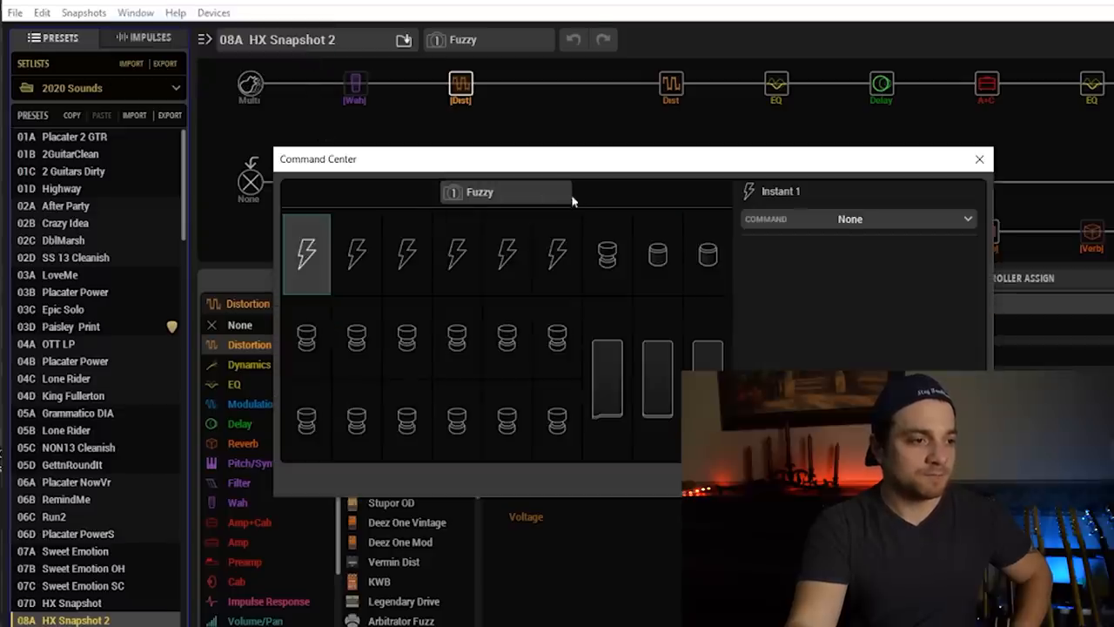
pyautogui.click(306, 338)
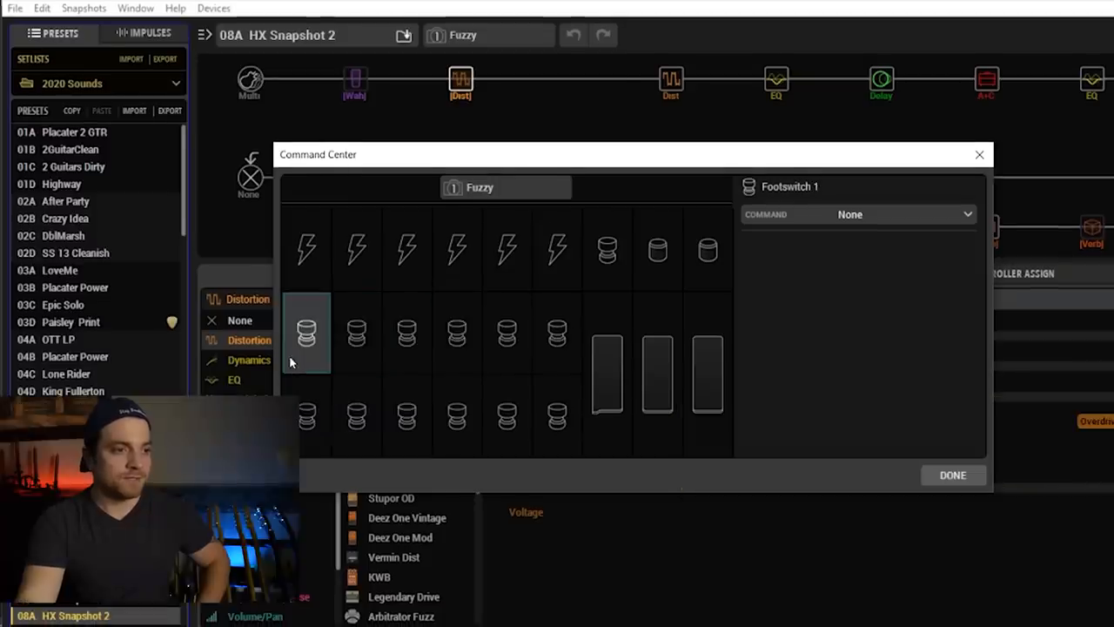
pyautogui.moveTo(508, 334)
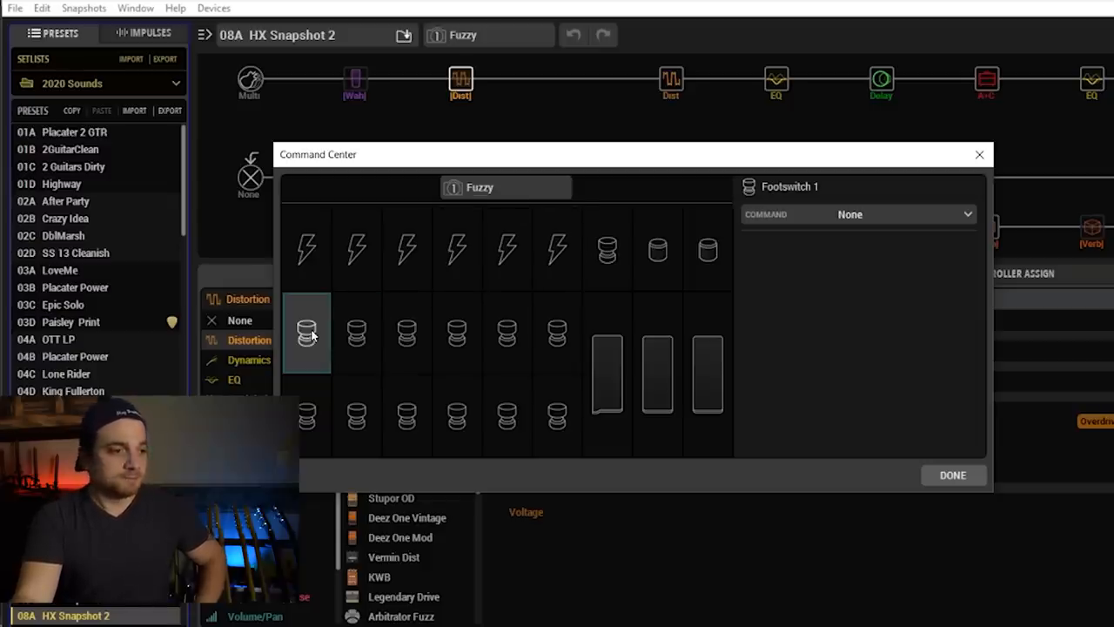
pyautogui.moveTo(884, 230)
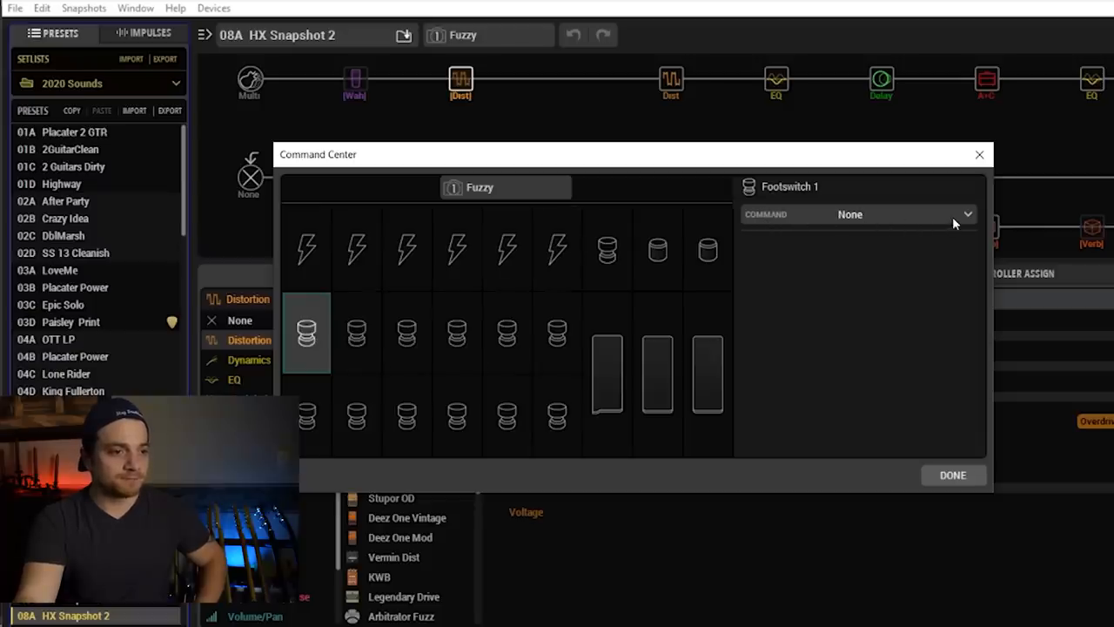
# Set Footswitch 1's command type to HX Snapshot.
pyautogui.click(966, 214)
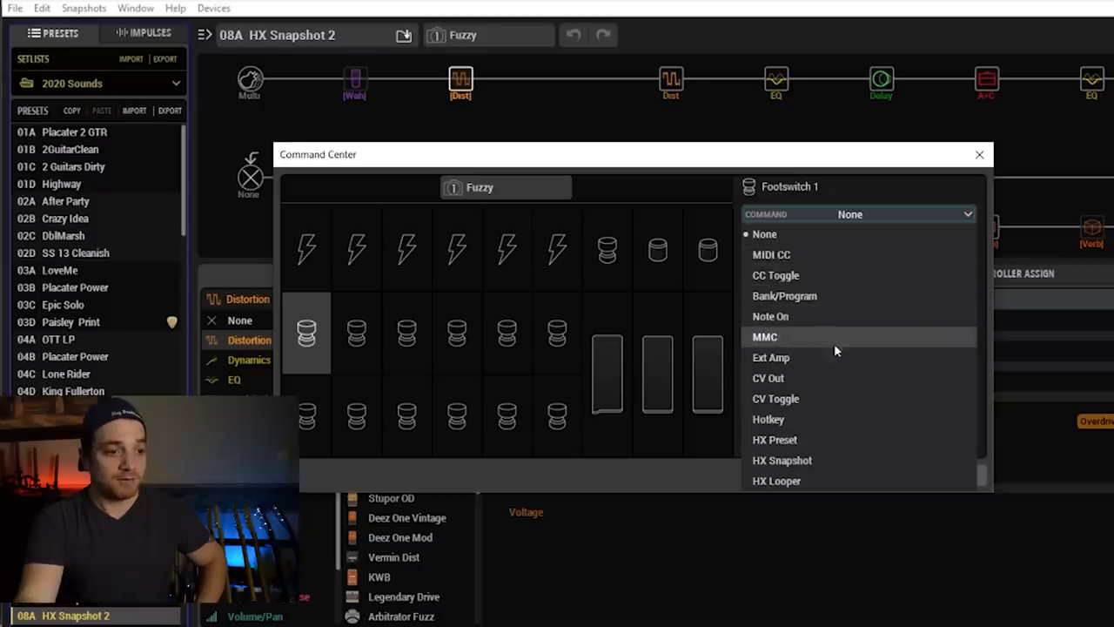
pyautogui.moveTo(843, 378)
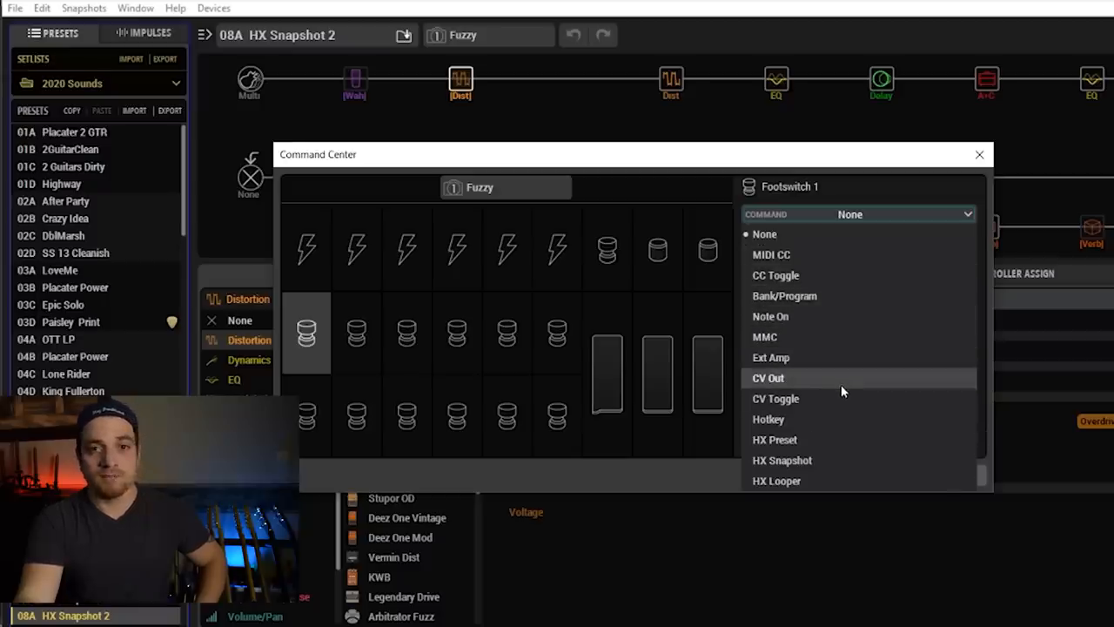
pyautogui.moveTo(837, 459)
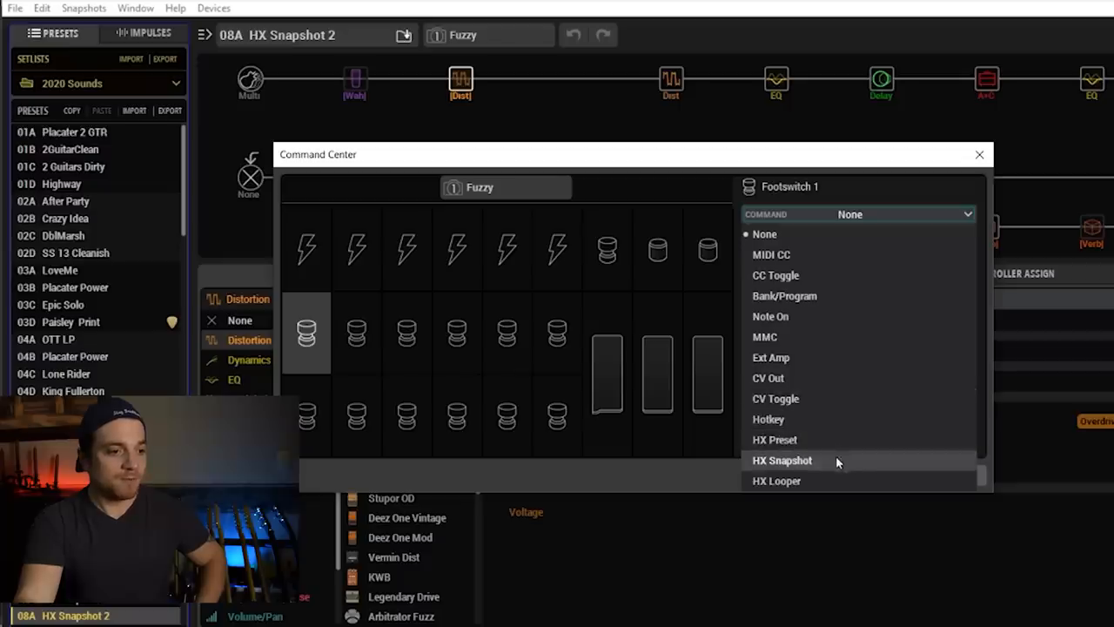
pyautogui.click(782, 460)
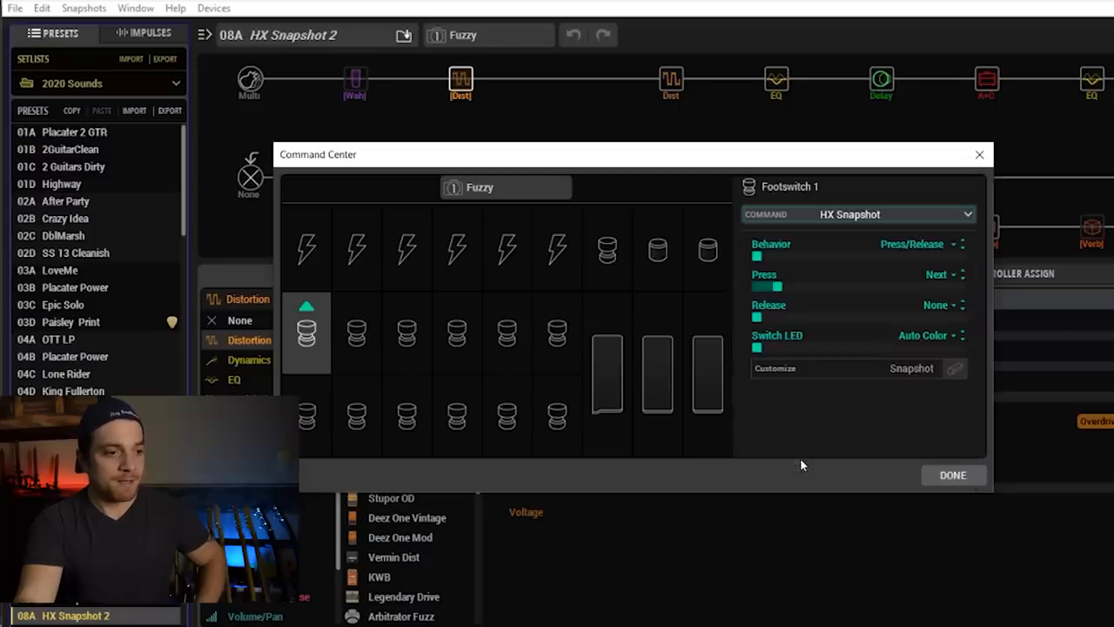
pyautogui.moveTo(921, 258)
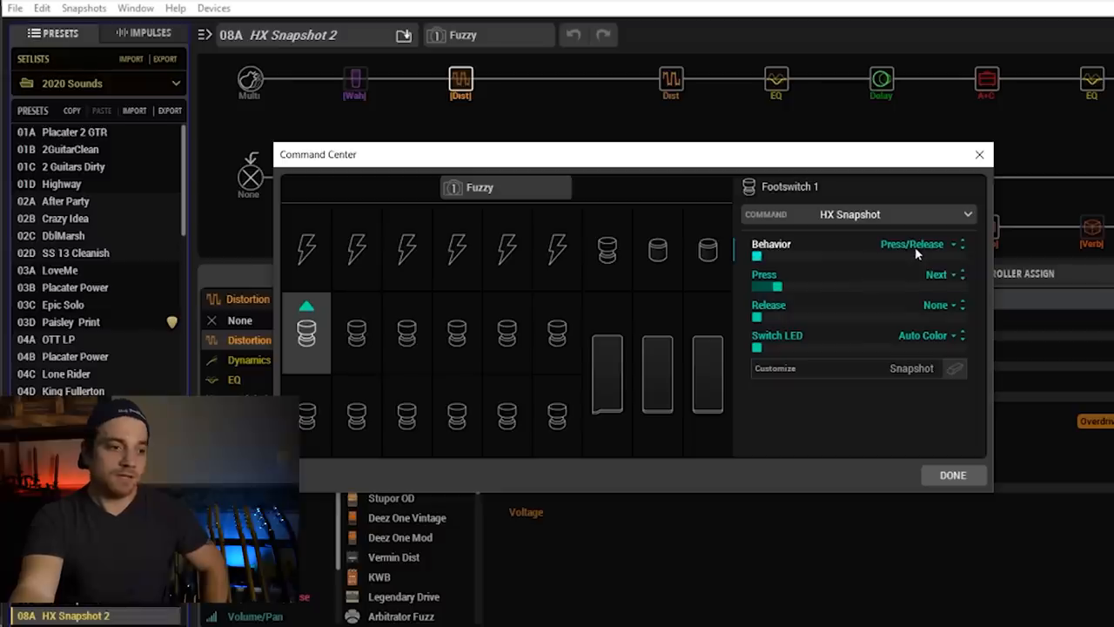
# Make Footswitch 1 recall SNAPSHOT 1 on press and keep Release at None.
pyautogui.click(940, 275)
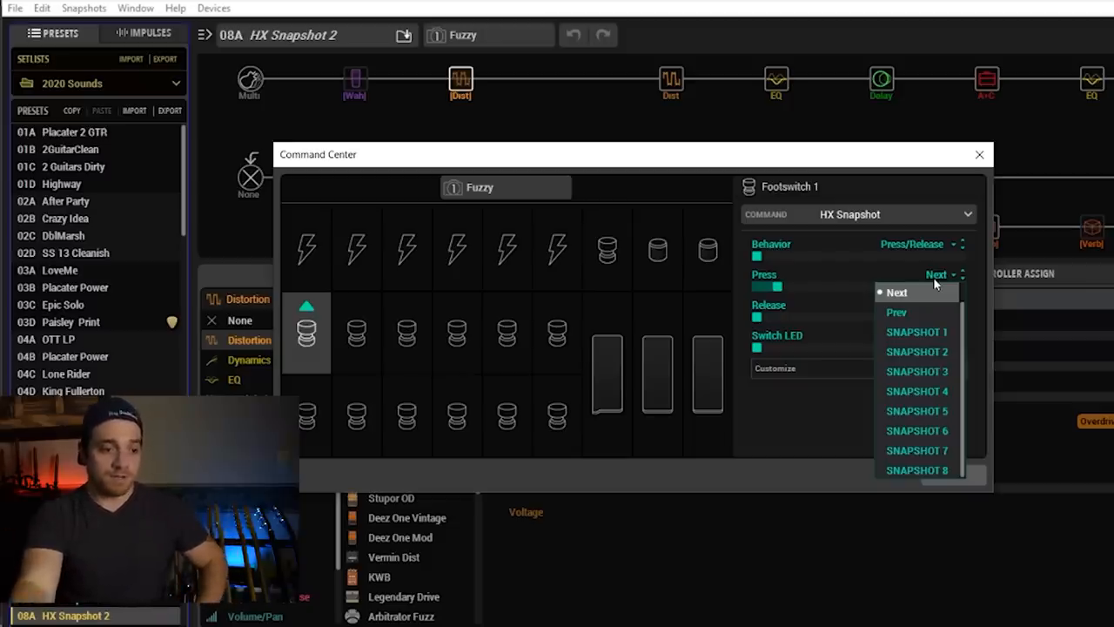
pyautogui.moveTo(916, 331)
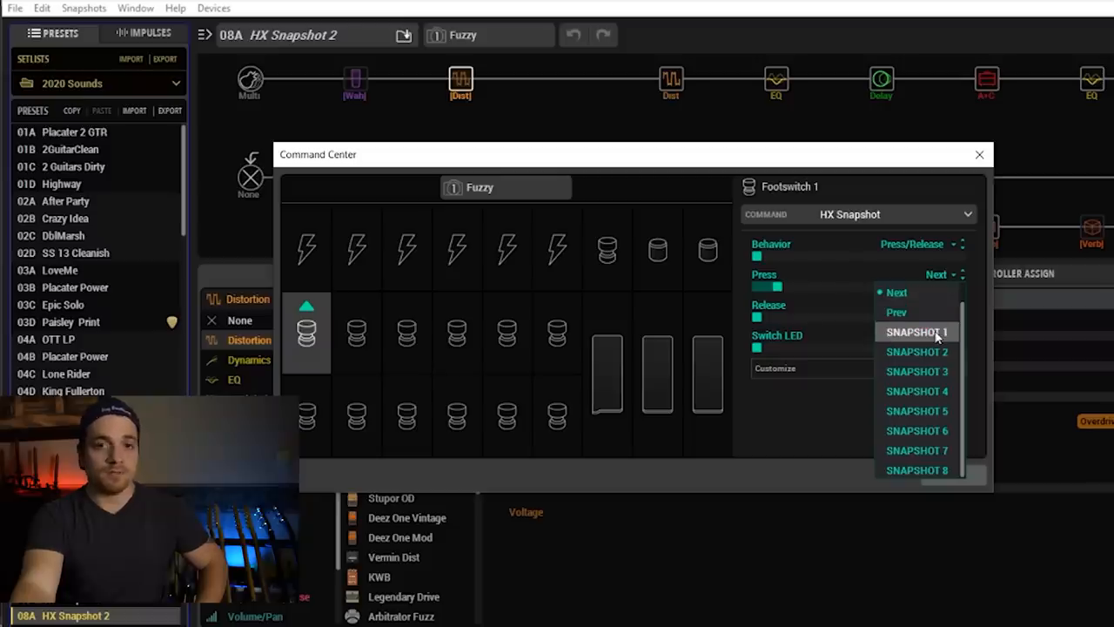
pyautogui.click(916, 331)
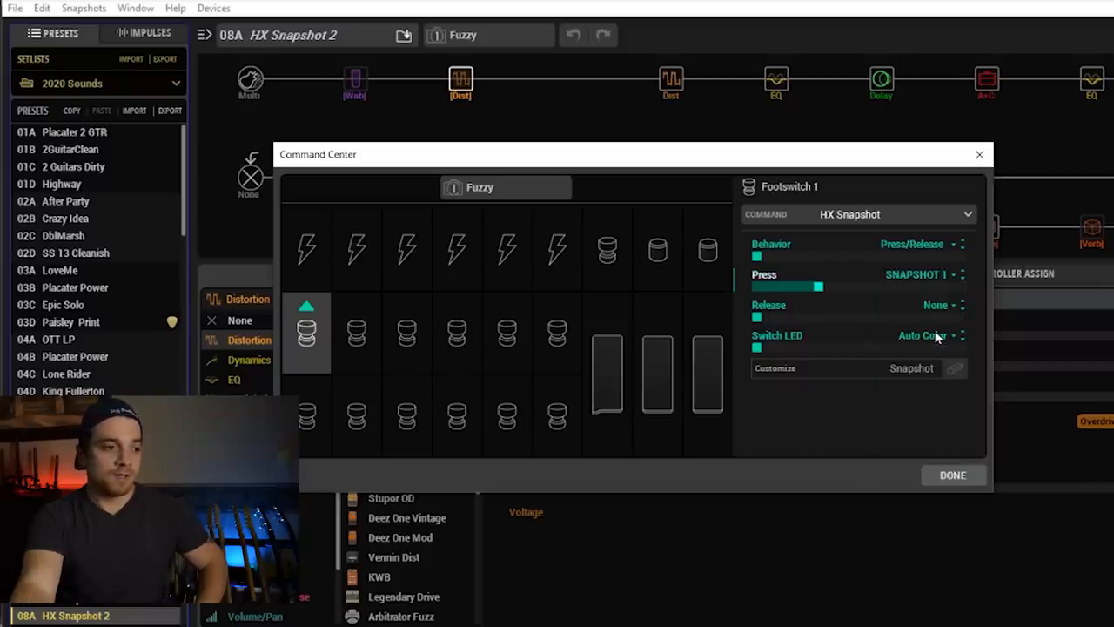
pyautogui.moveTo(825, 315)
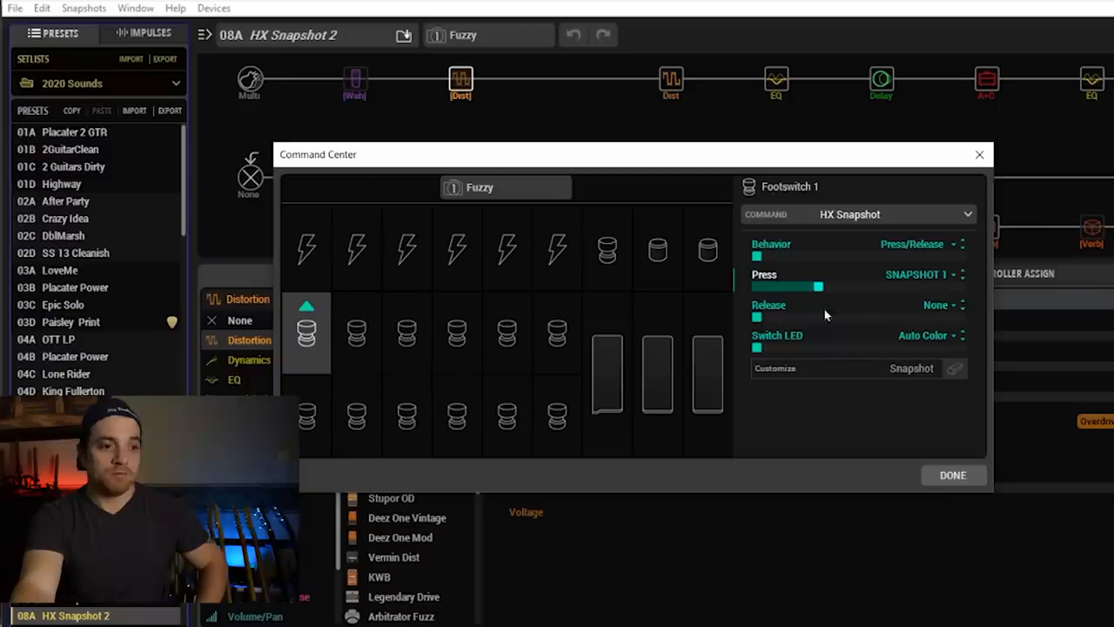
pyautogui.moveTo(954, 322)
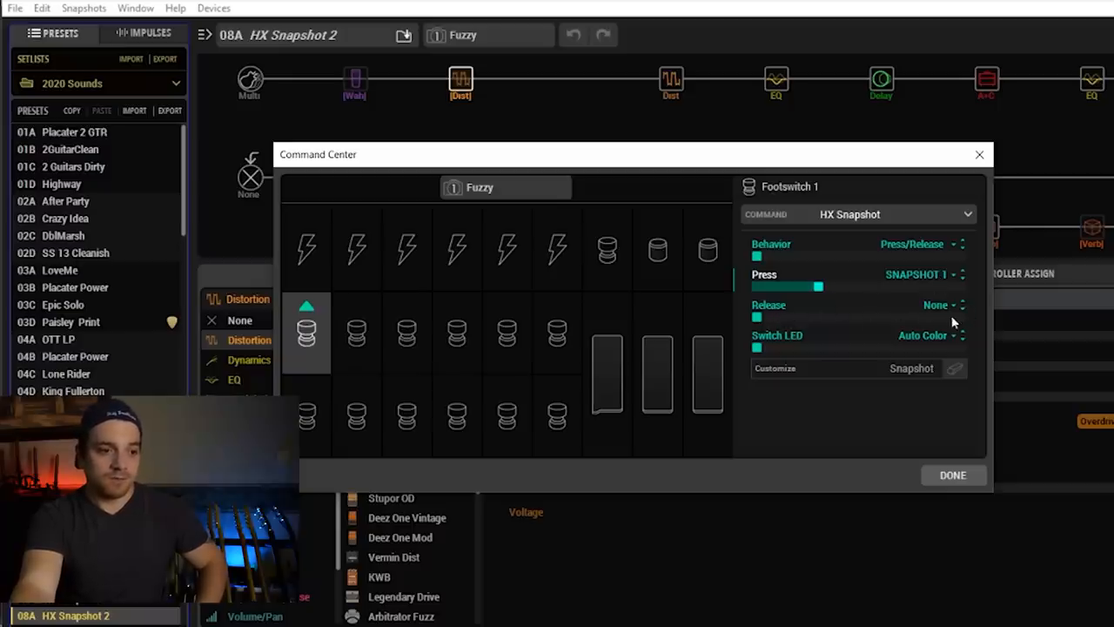
pyautogui.click(940, 304)
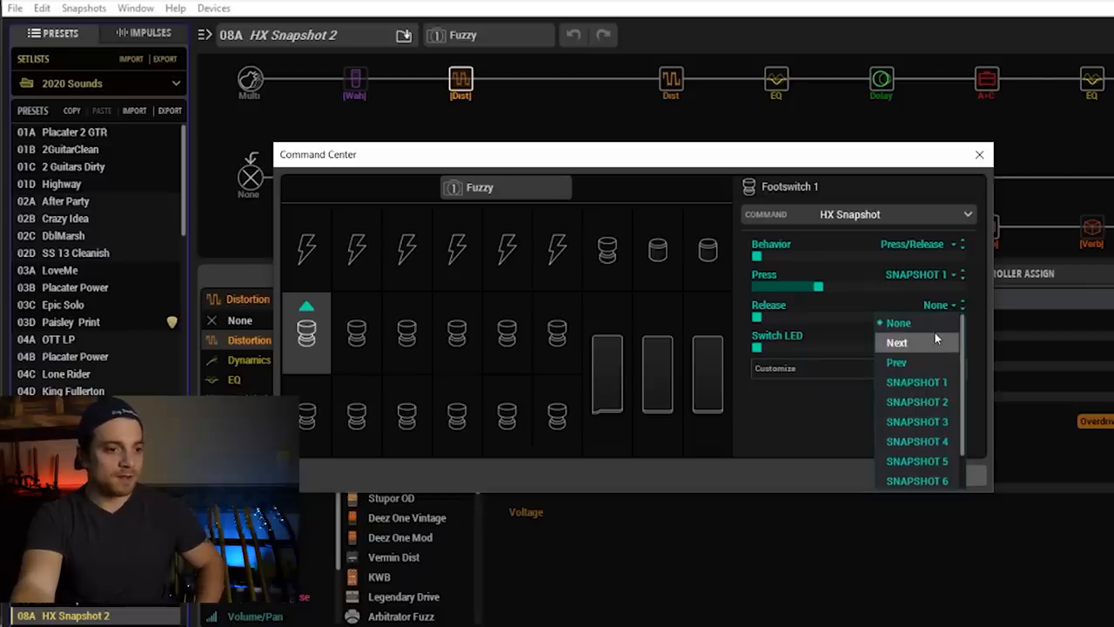
pyautogui.moveTo(926, 335)
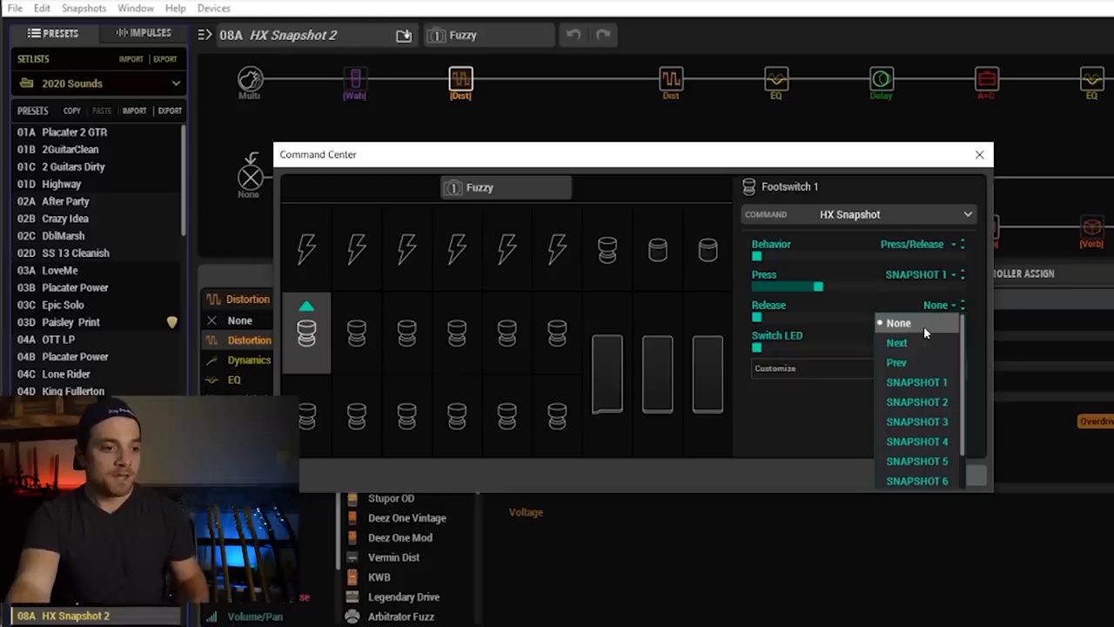
pyautogui.moveTo(919, 366)
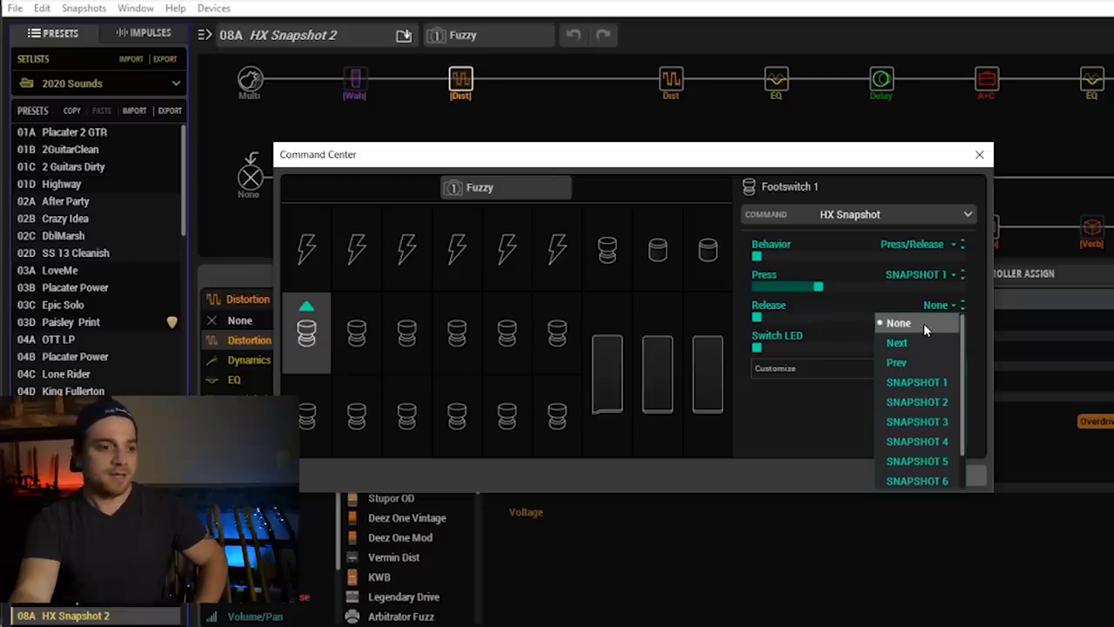
pyautogui.click(899, 322)
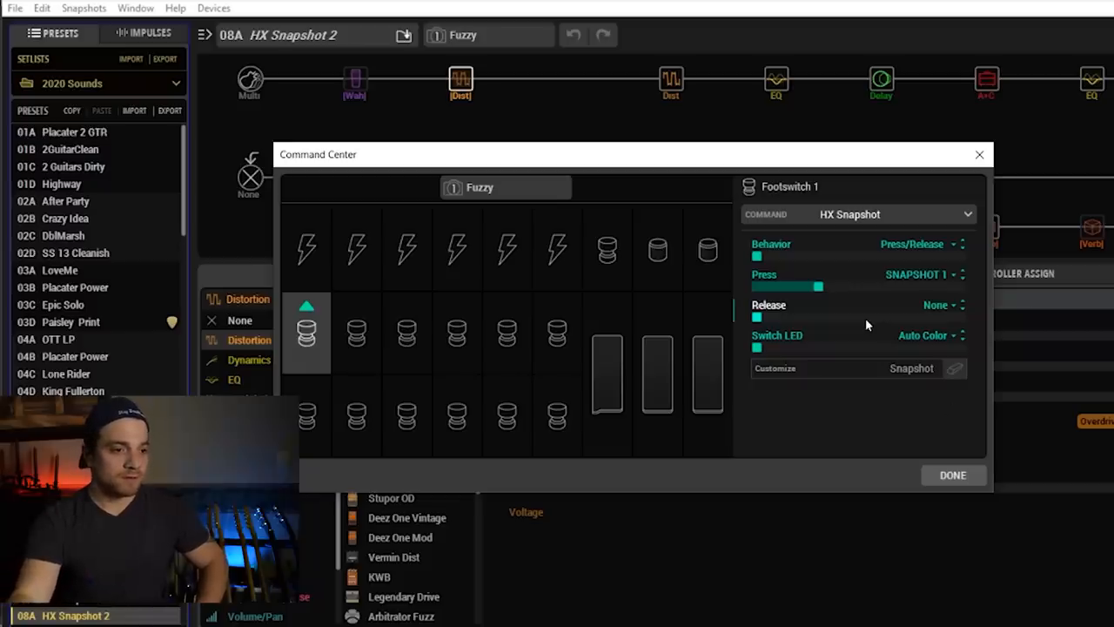
# Close the Command Center with Done, reopen it and select Footswitch 2.
pyautogui.click(952, 473)
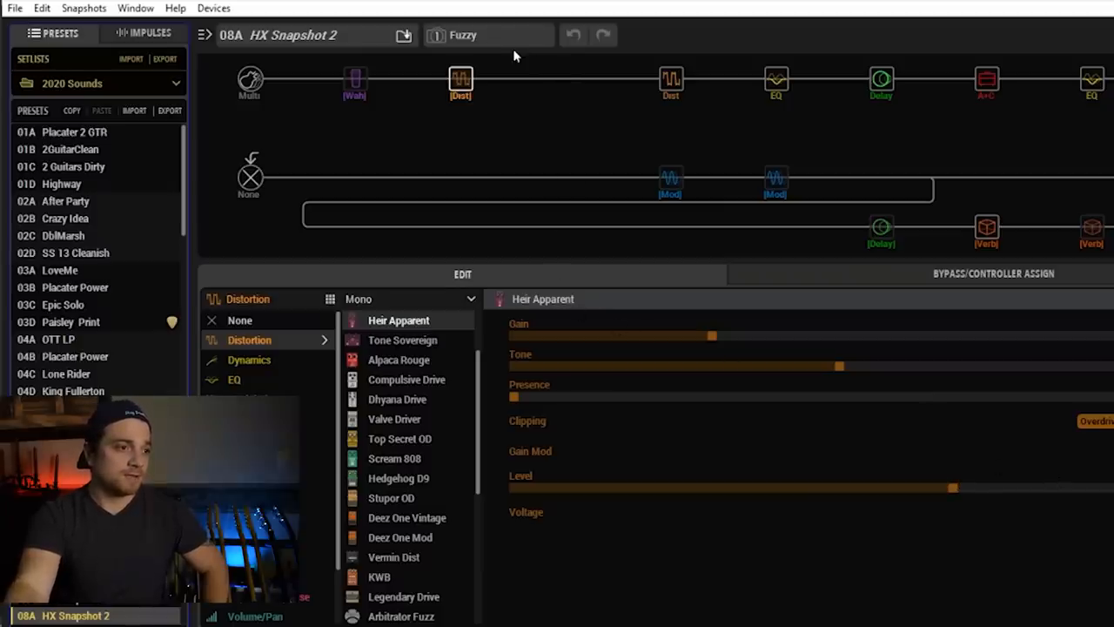
pyautogui.click(136, 7)
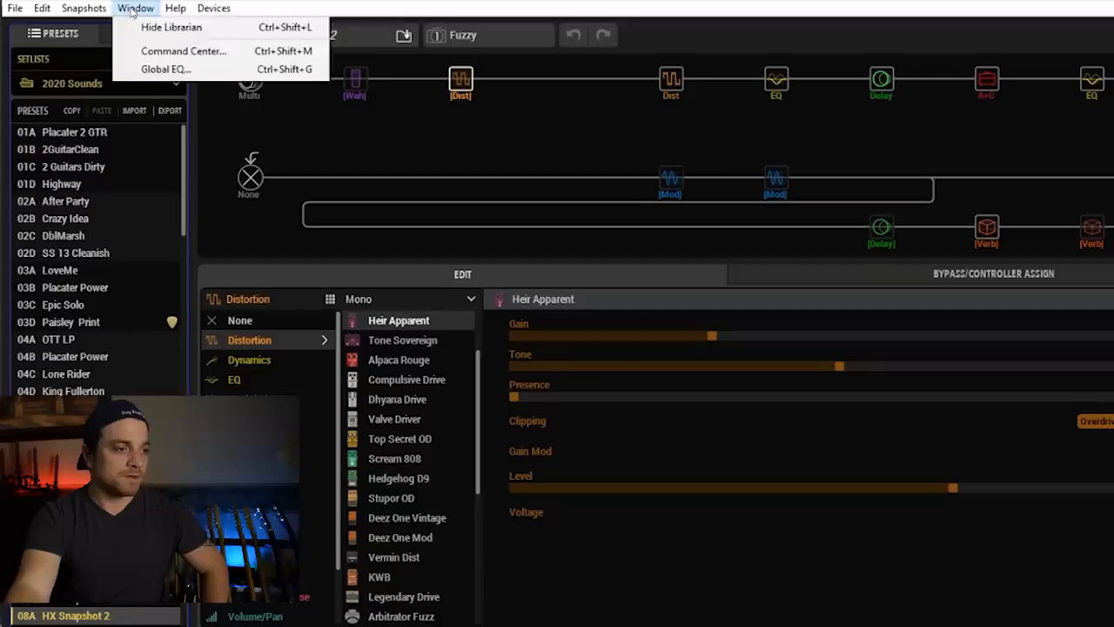
pyautogui.click(184, 50)
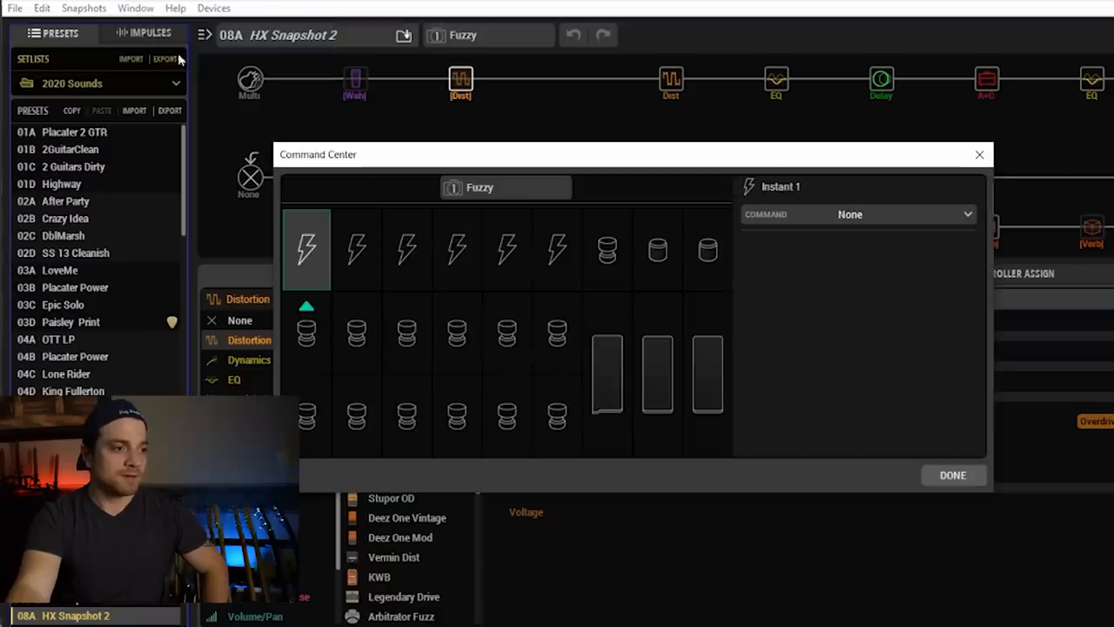
pyautogui.click(356, 334)
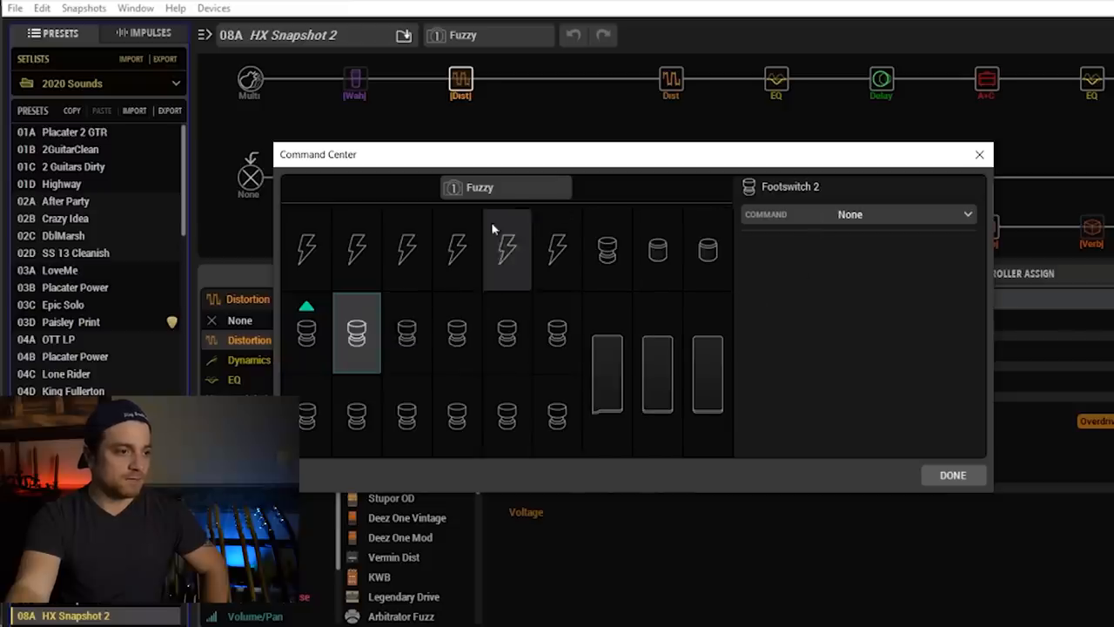
pyautogui.moveTo(509, 247)
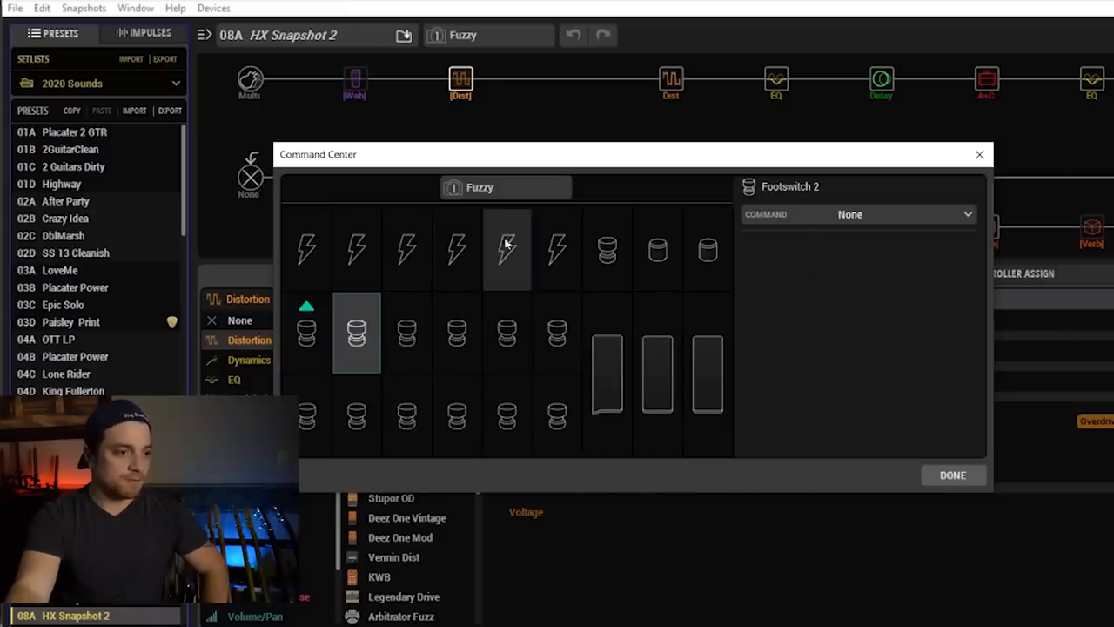
# Give Footswitch 2 an HX Snapshot command, Press/Release behavior, recalling Snapshot 2, then Done.
pyautogui.click(481, 188)
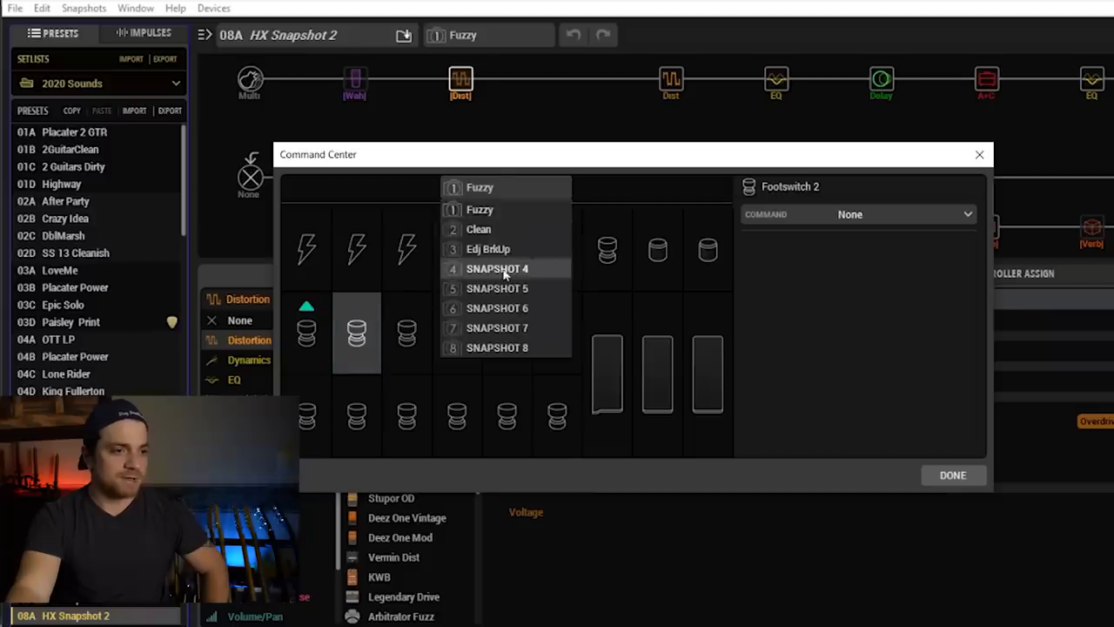
pyautogui.moveTo(508, 229)
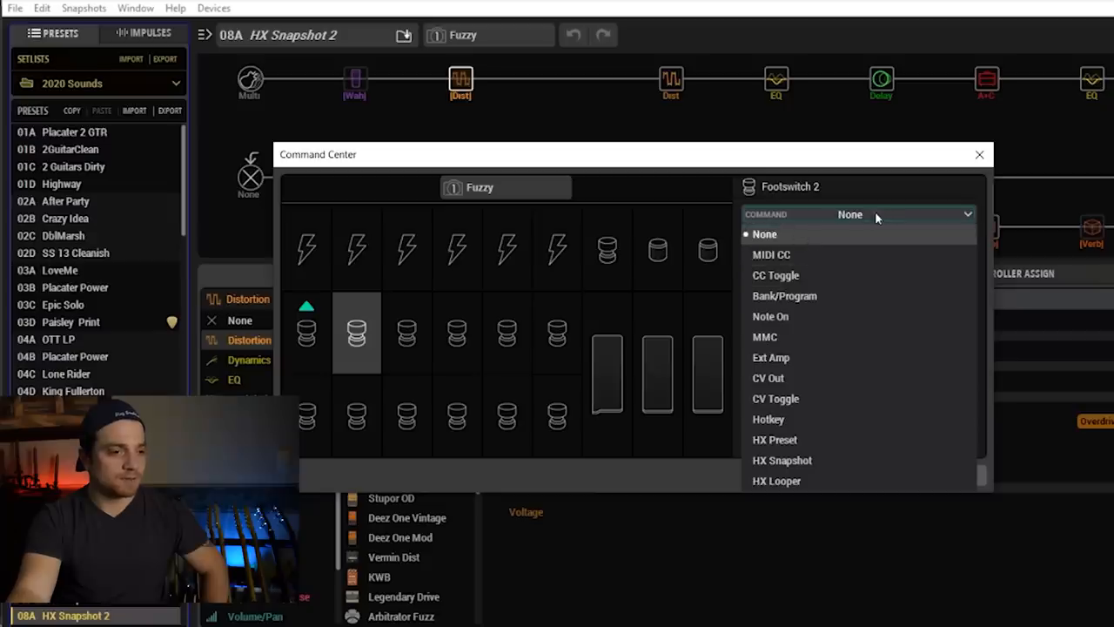
pyautogui.click(782, 460)
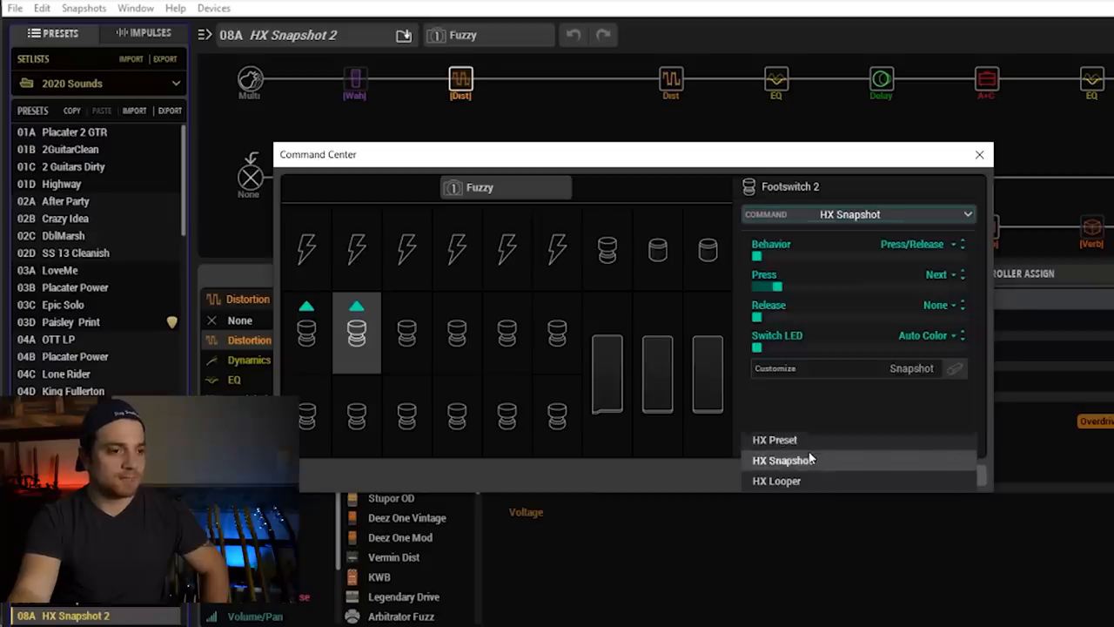
pyautogui.click(914, 243)
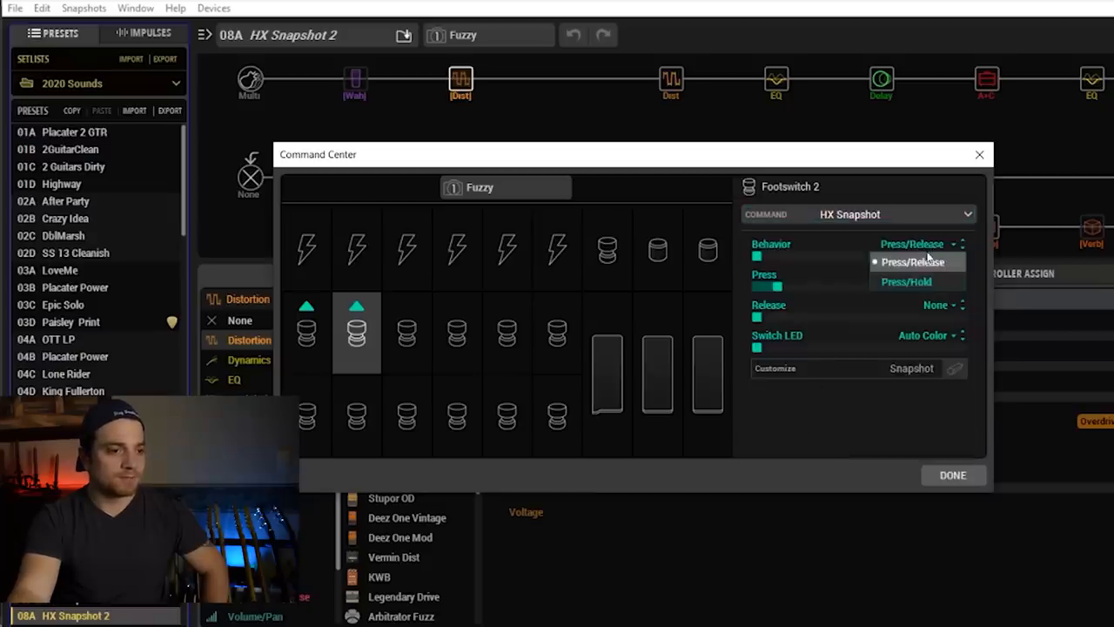
pyautogui.click(912, 261)
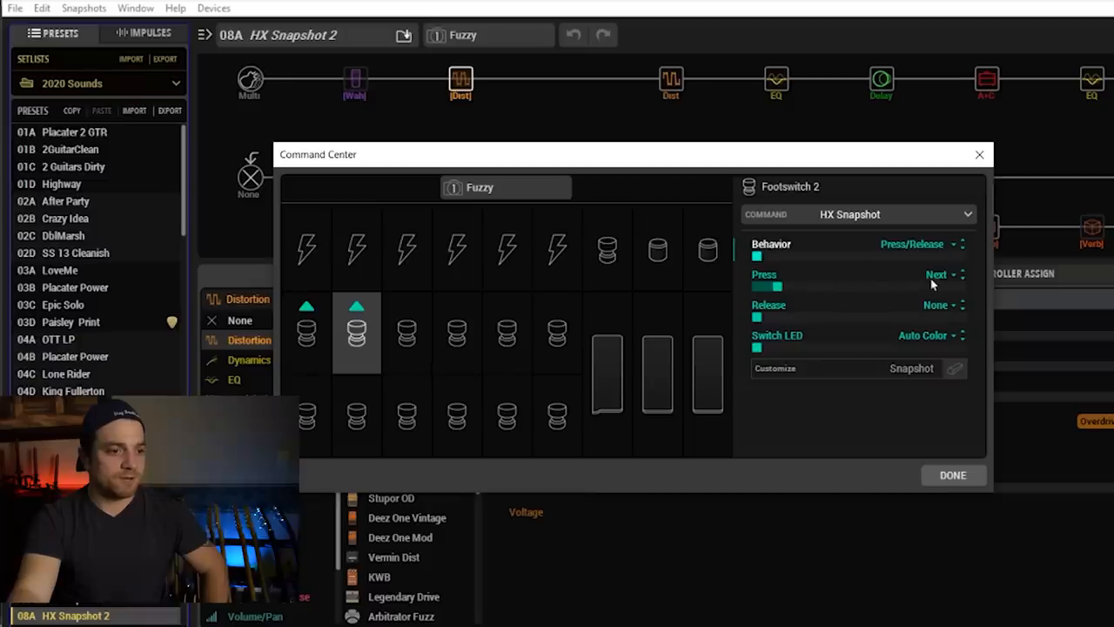
pyautogui.click(940, 275)
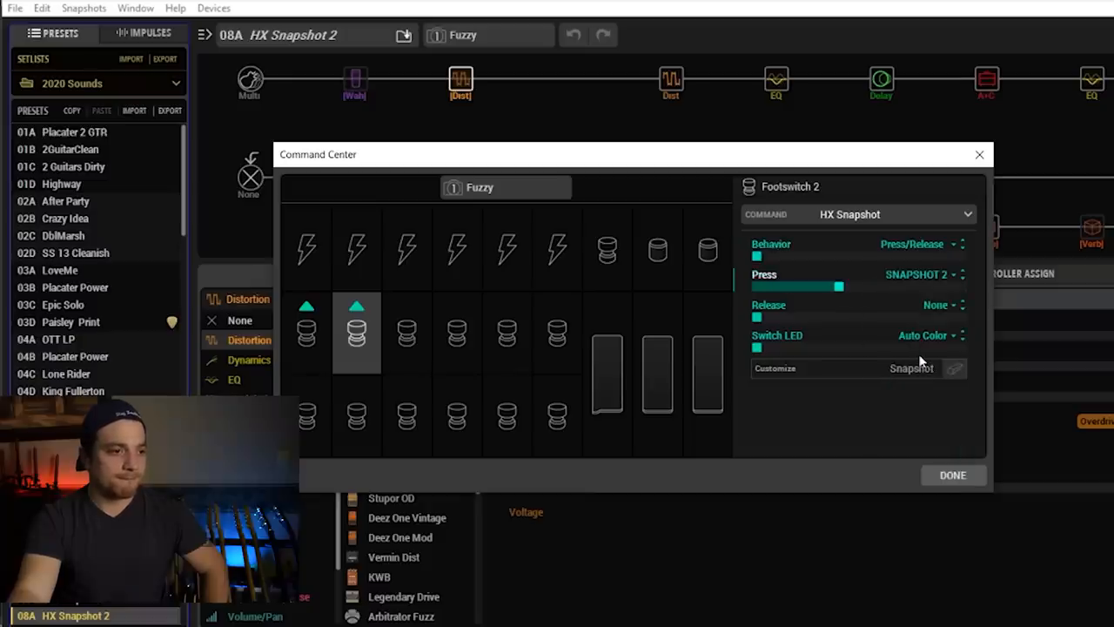
pyautogui.moveTo(807, 296)
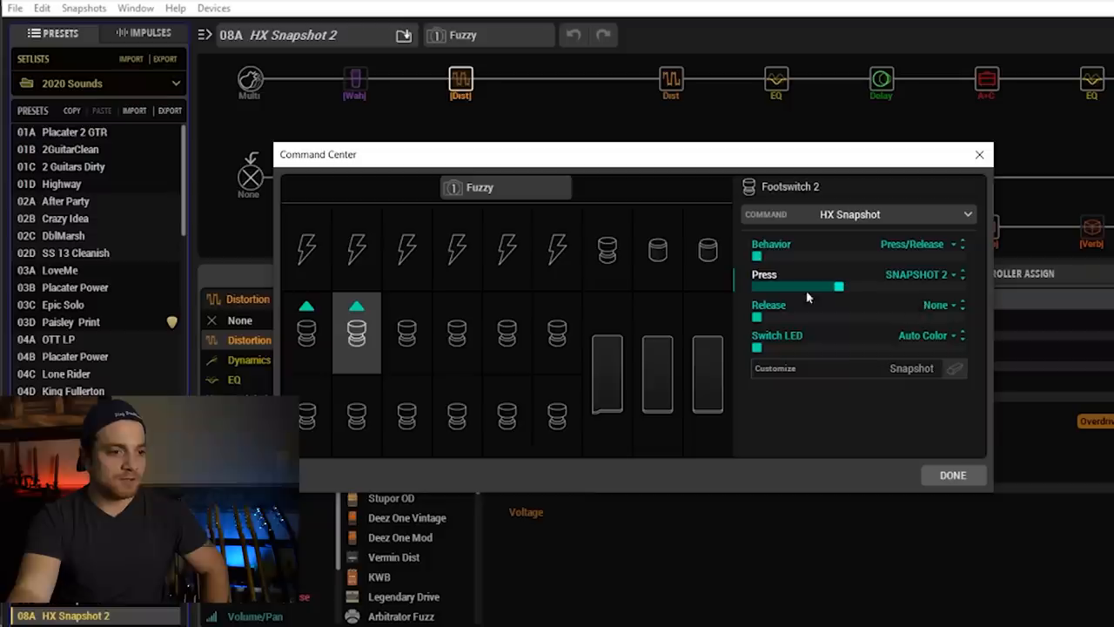
pyautogui.moveTo(915, 352)
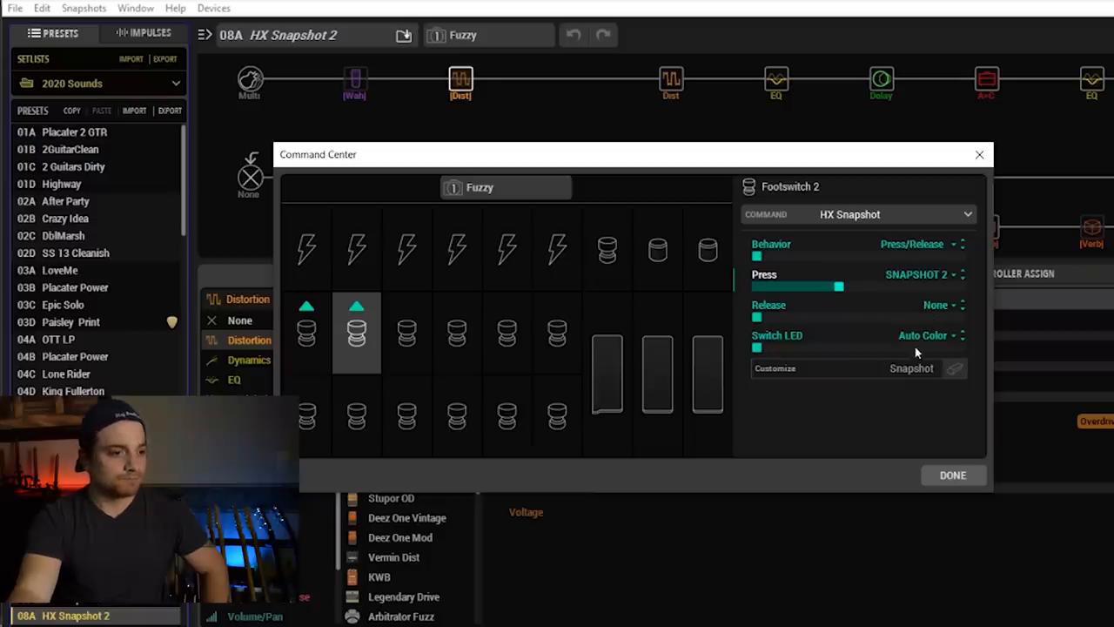
pyautogui.moveTo(923, 469)
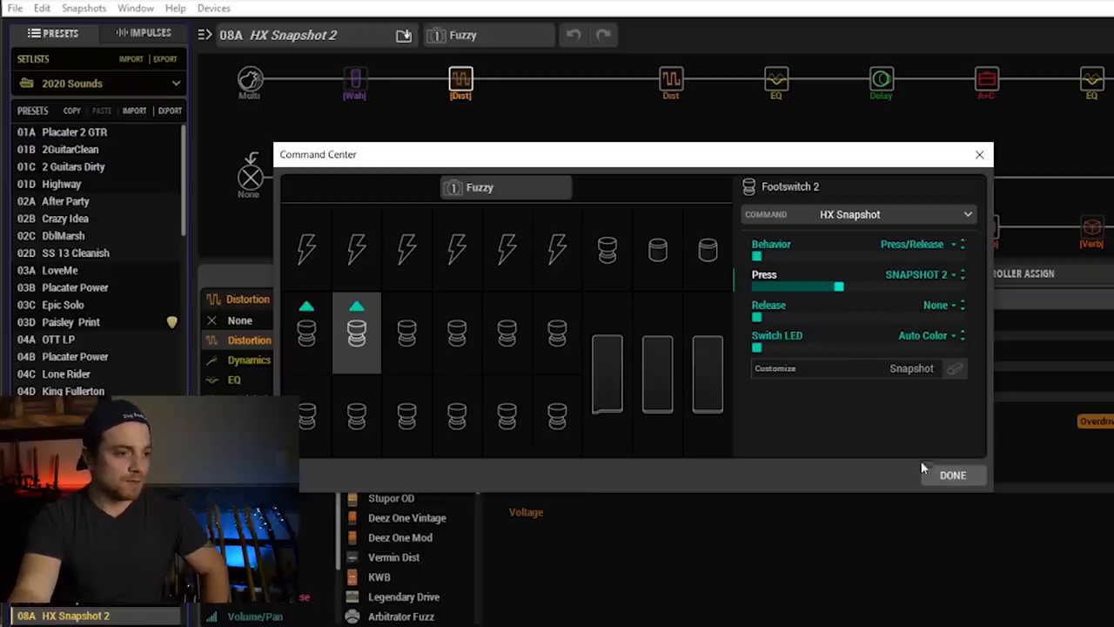
pyautogui.moveTo(952, 474)
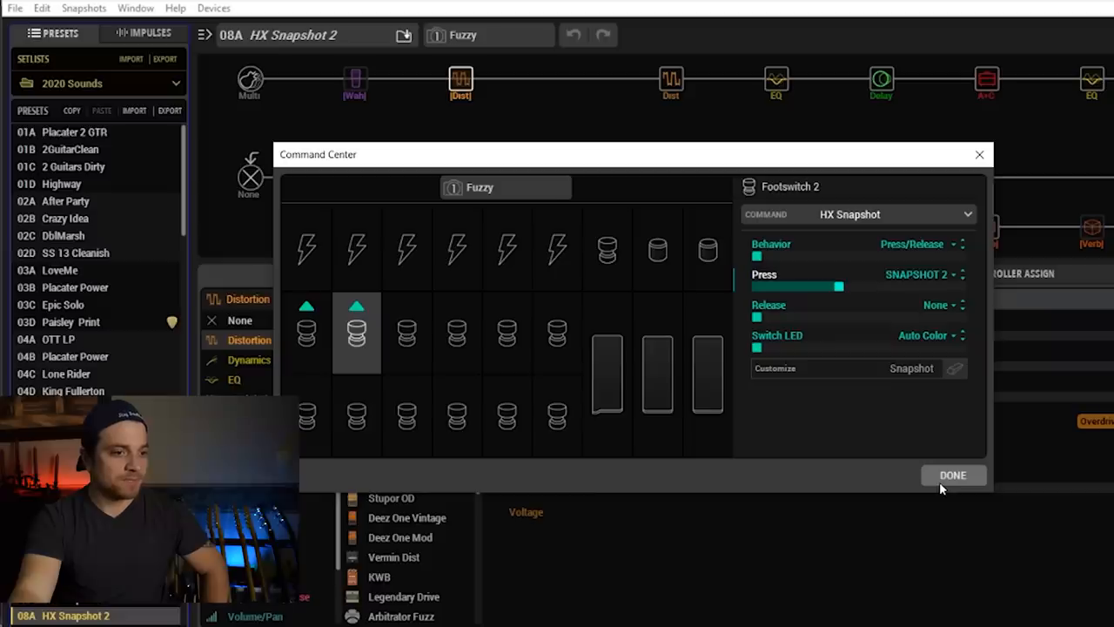
pyautogui.click(952, 474)
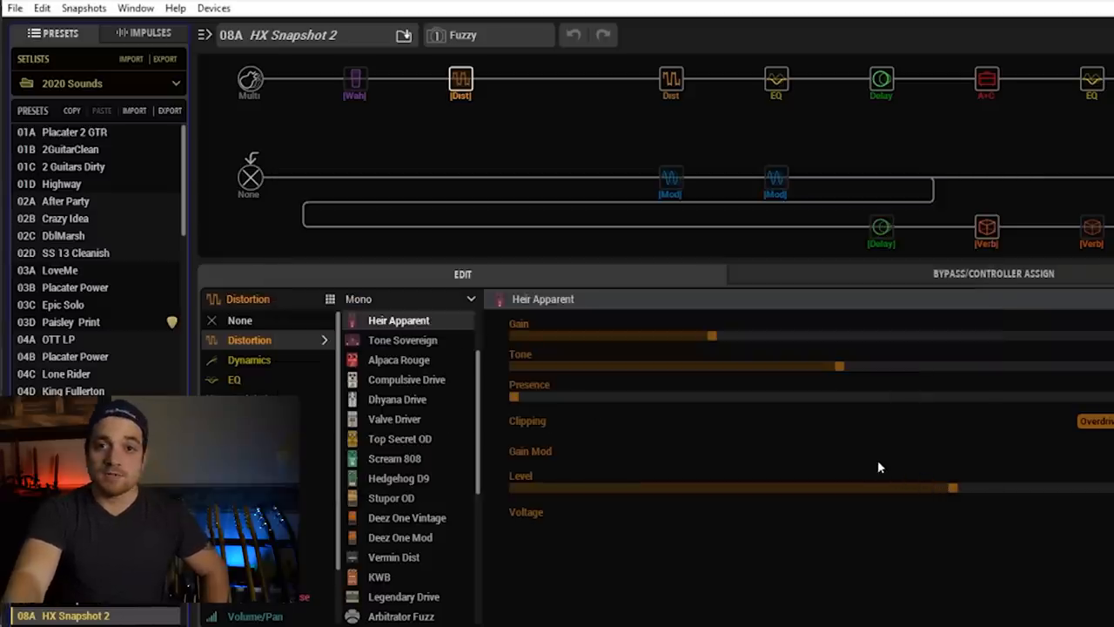
pyautogui.moveTo(837, 351)
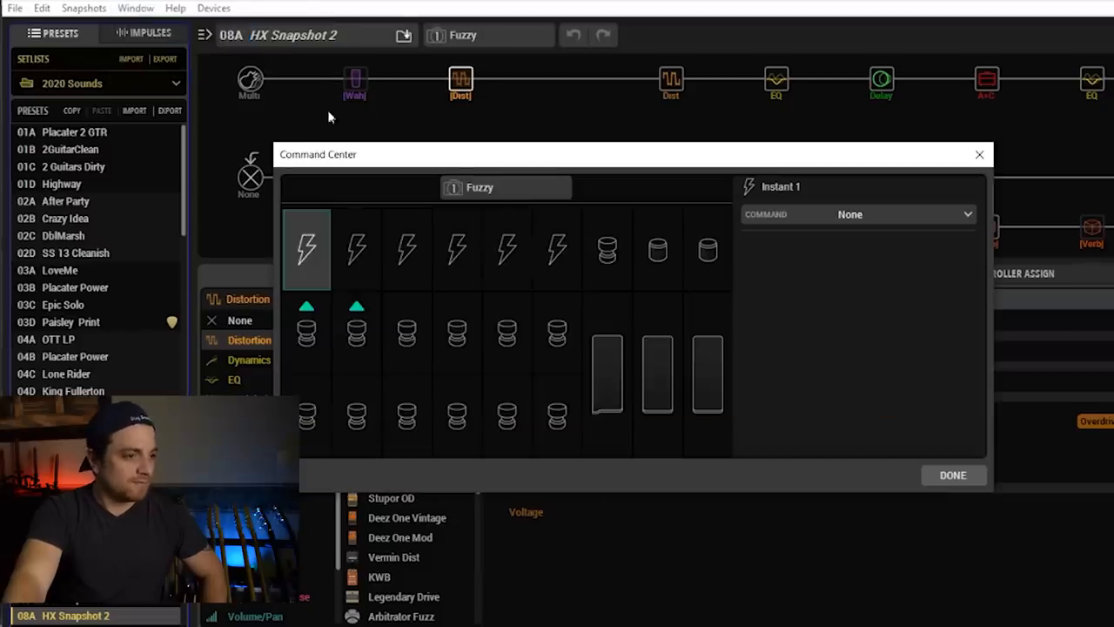
# Change Footswitch 2's press action to Snapshot 3 and confirm with Done.
pyautogui.click(355, 334)
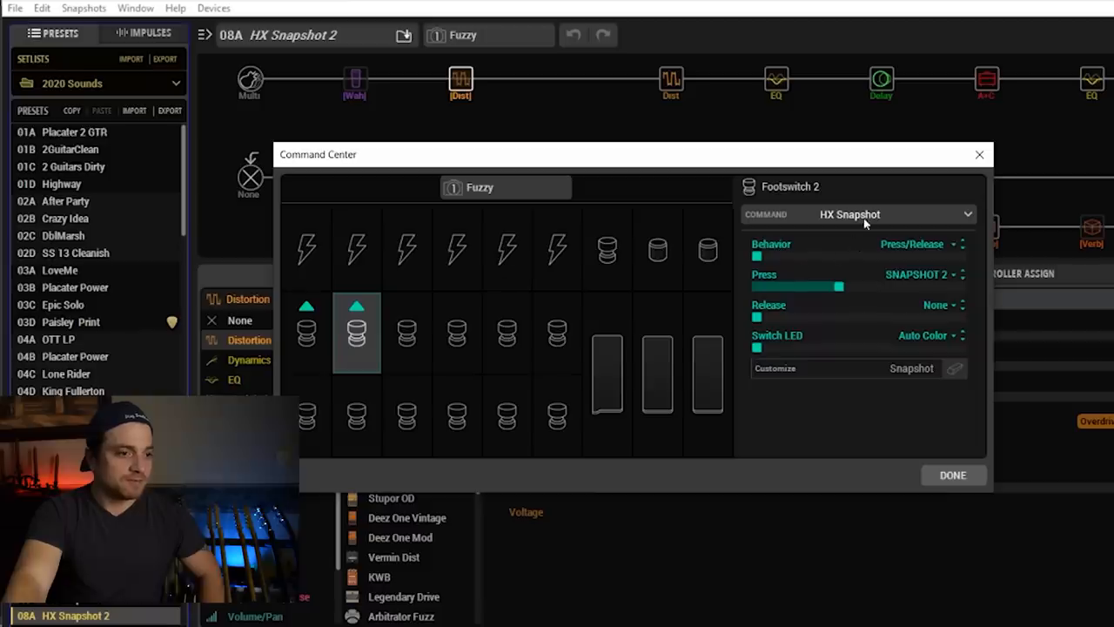
pyautogui.moveTo(800, 460)
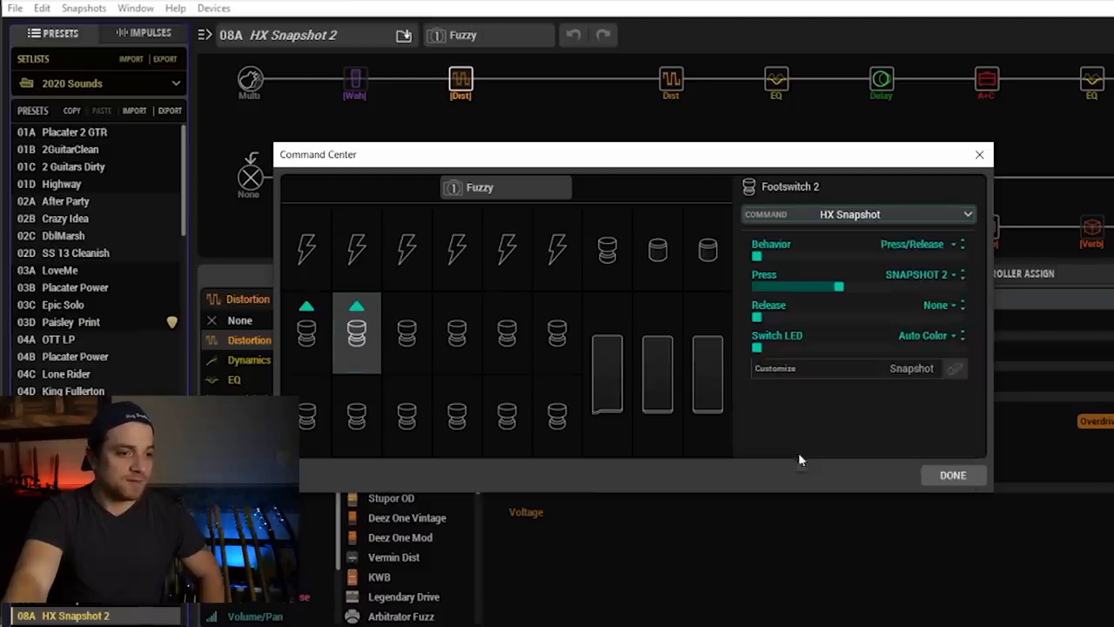
pyautogui.click(919, 275)
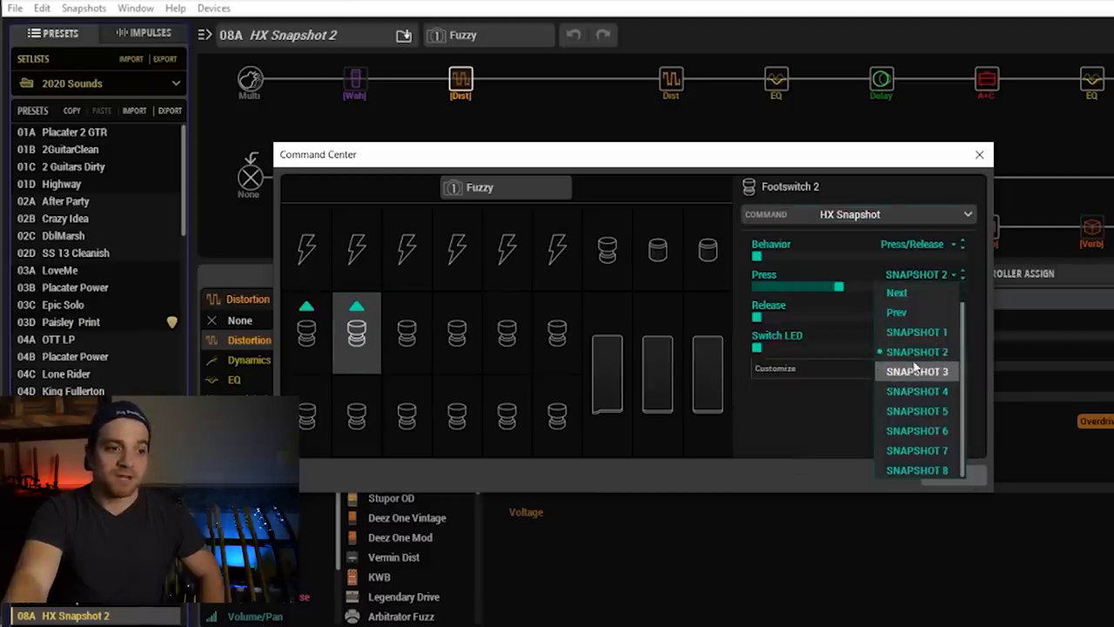
pyautogui.click(915, 370)
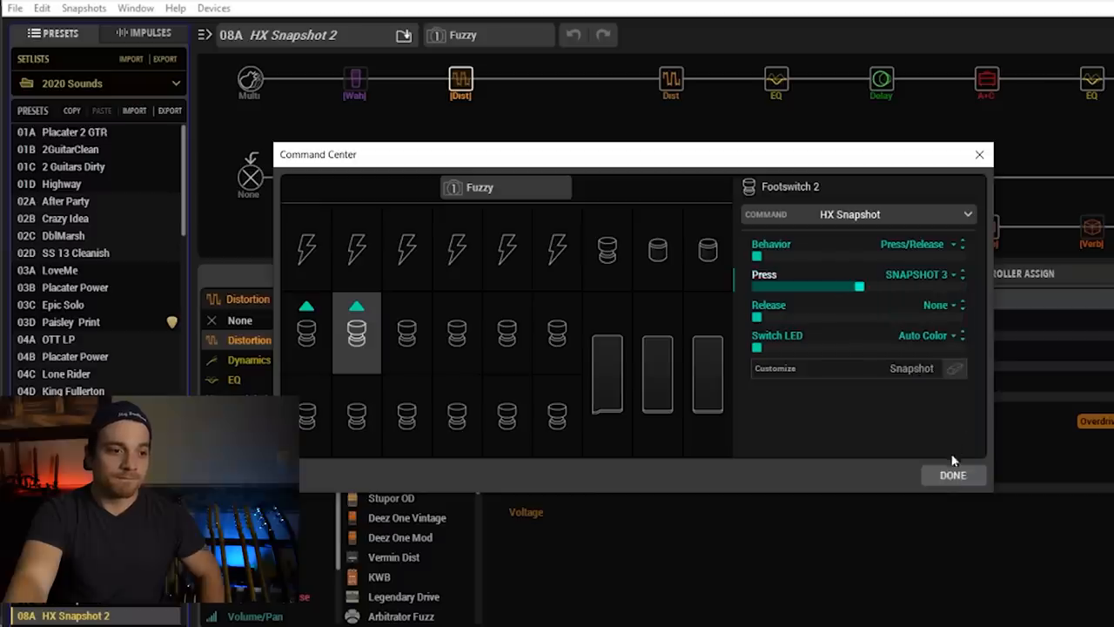
pyautogui.click(952, 474)
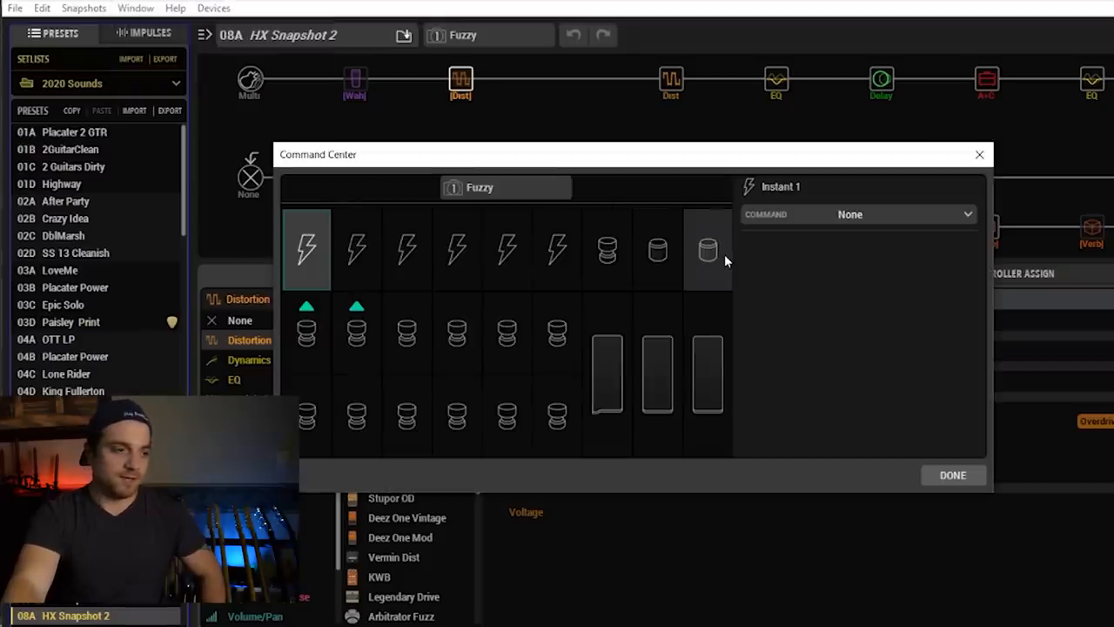
# Give Footswitch 7 an HX Snapshot command that recalls Snapshot 2 on press, then Done.
pyautogui.click(307, 416)
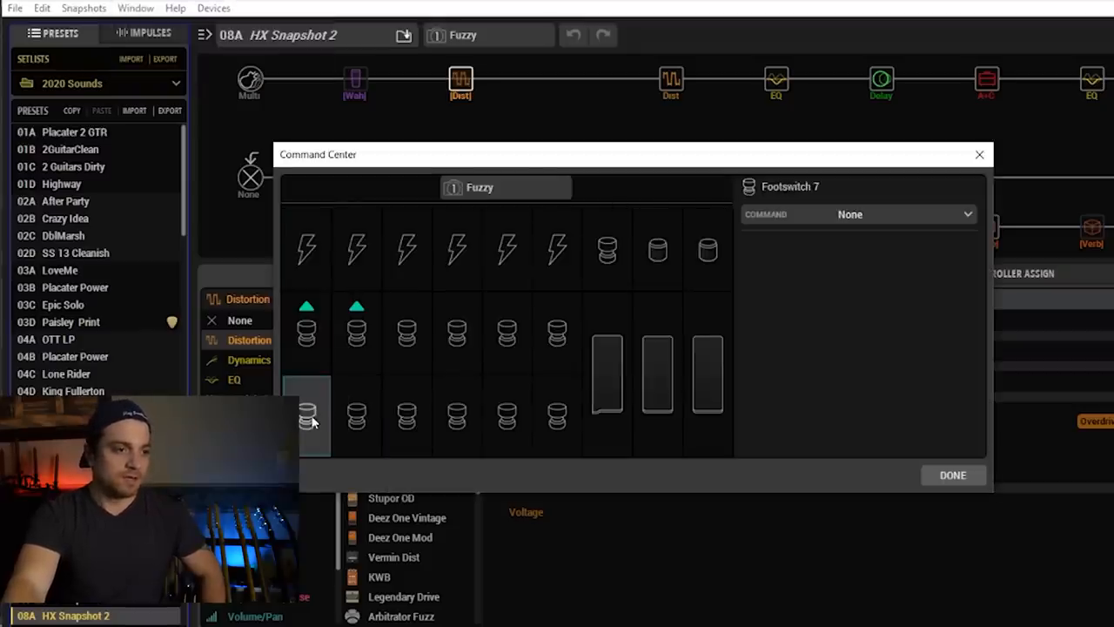
pyautogui.moveTo(834, 227)
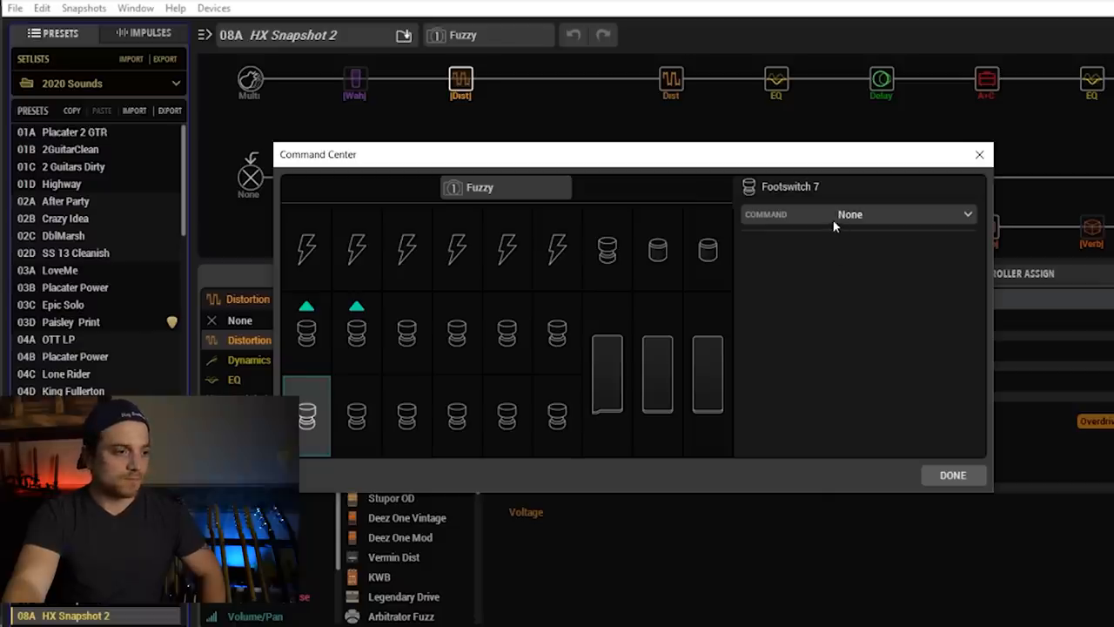
pyautogui.moveTo(836, 305)
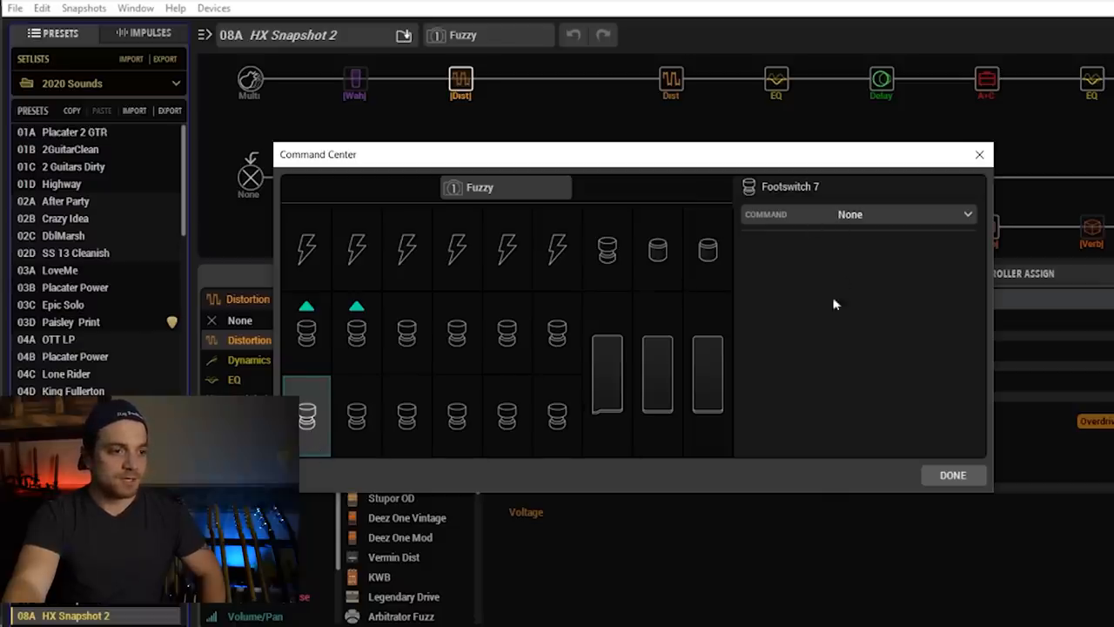
pyautogui.click(967, 214)
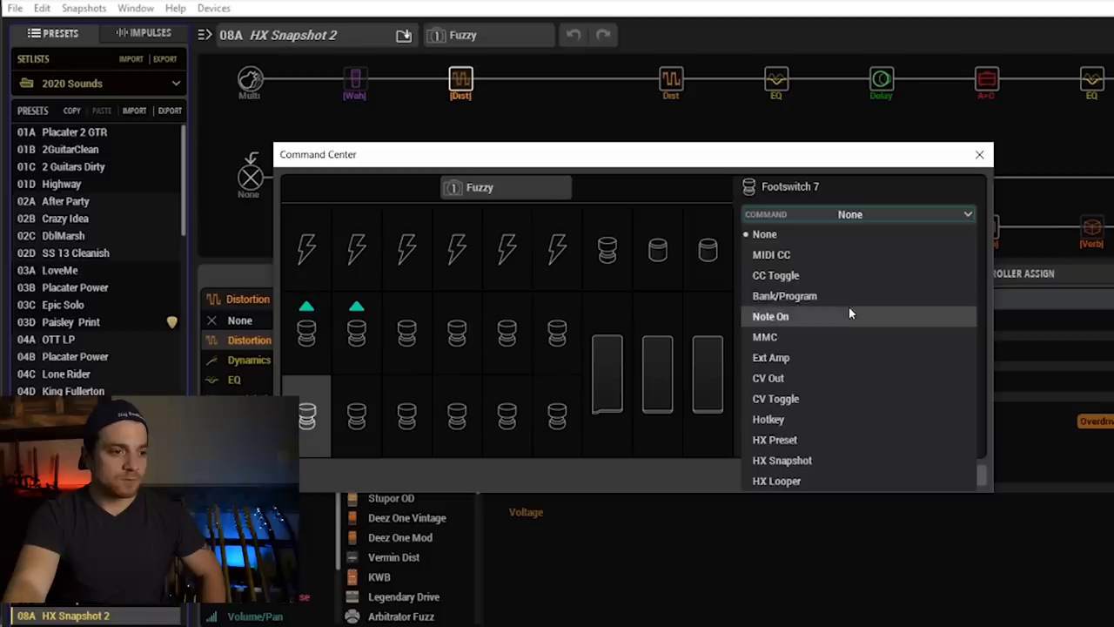
pyautogui.click(782, 460)
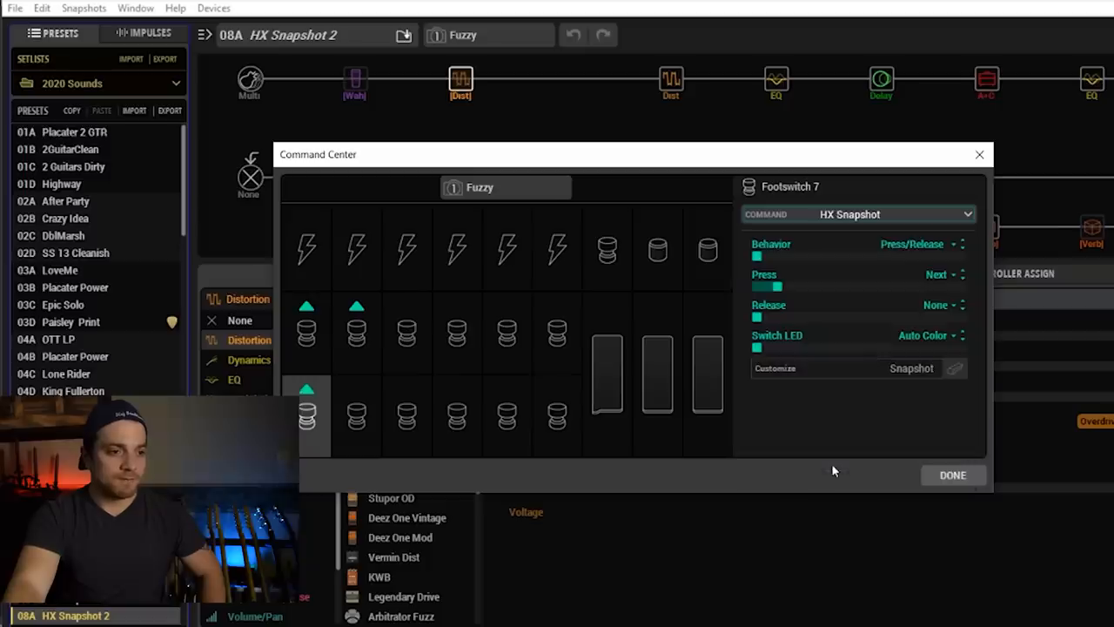
pyautogui.click(940, 275)
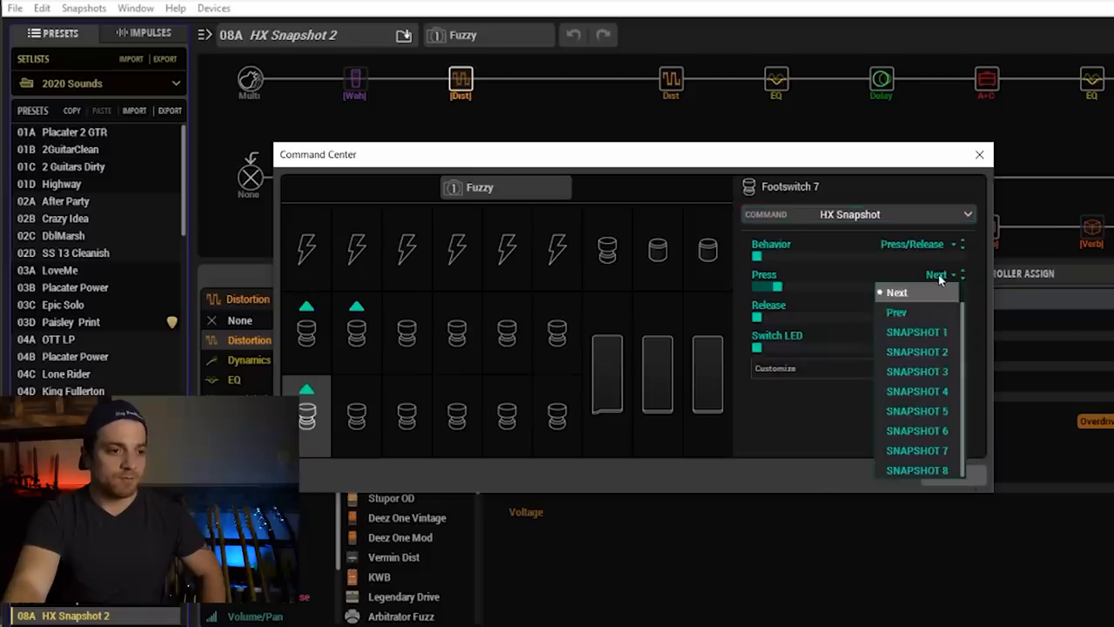
pyautogui.moveTo(915, 373)
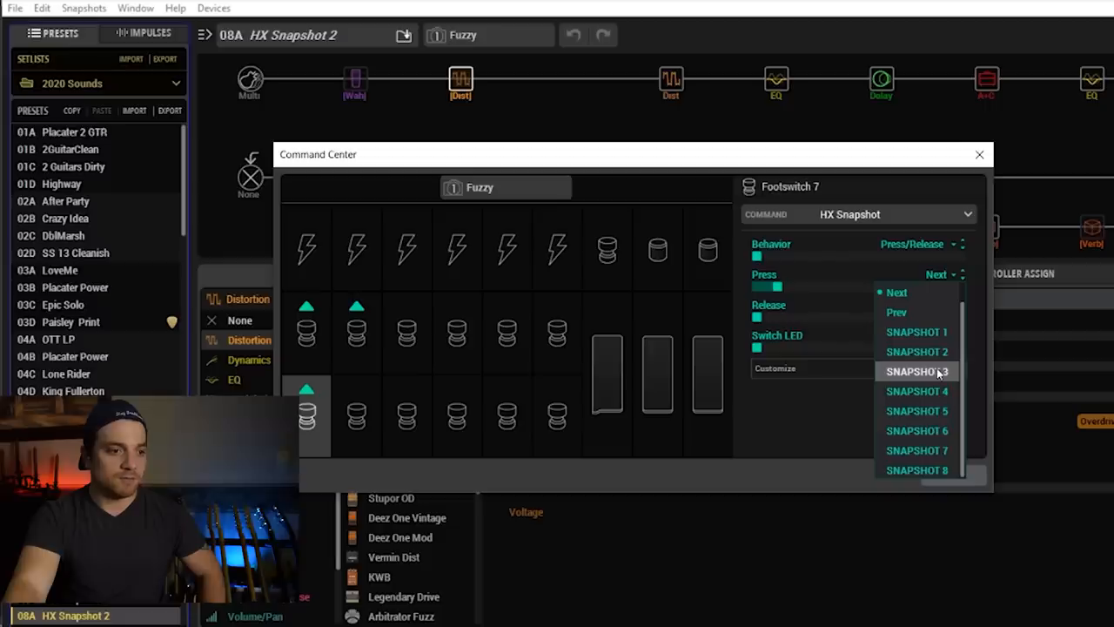
pyautogui.click(915, 449)
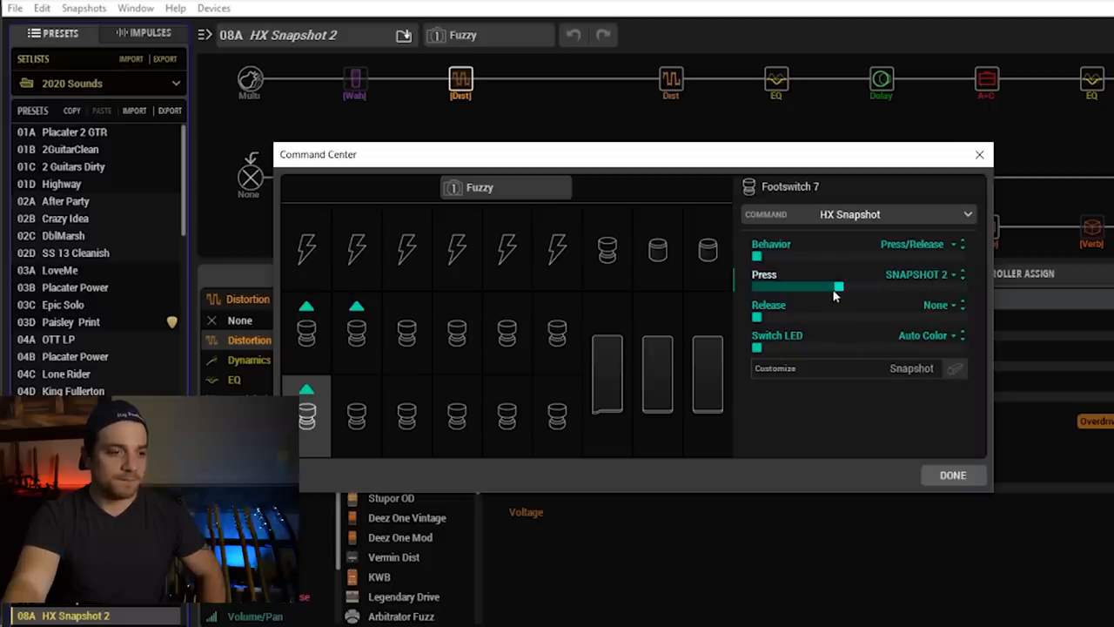
pyautogui.moveTo(557, 207)
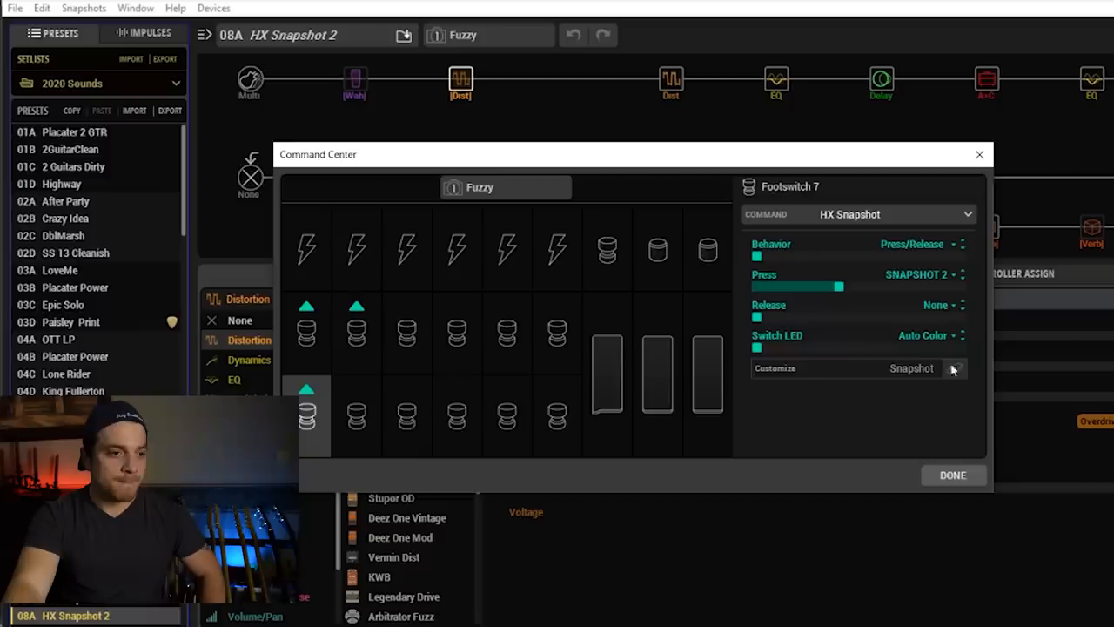
pyautogui.click(952, 473)
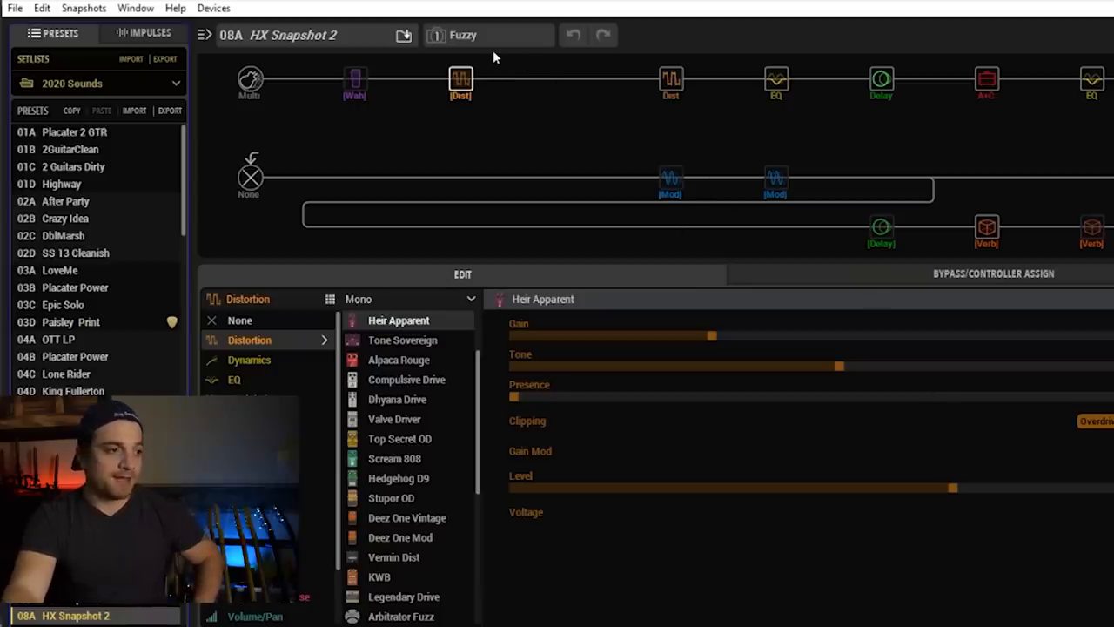
# Reopen Command Center and make Footswitch 8 an HX Preset command set to Prev, then Done.
pyautogui.click(84, 7)
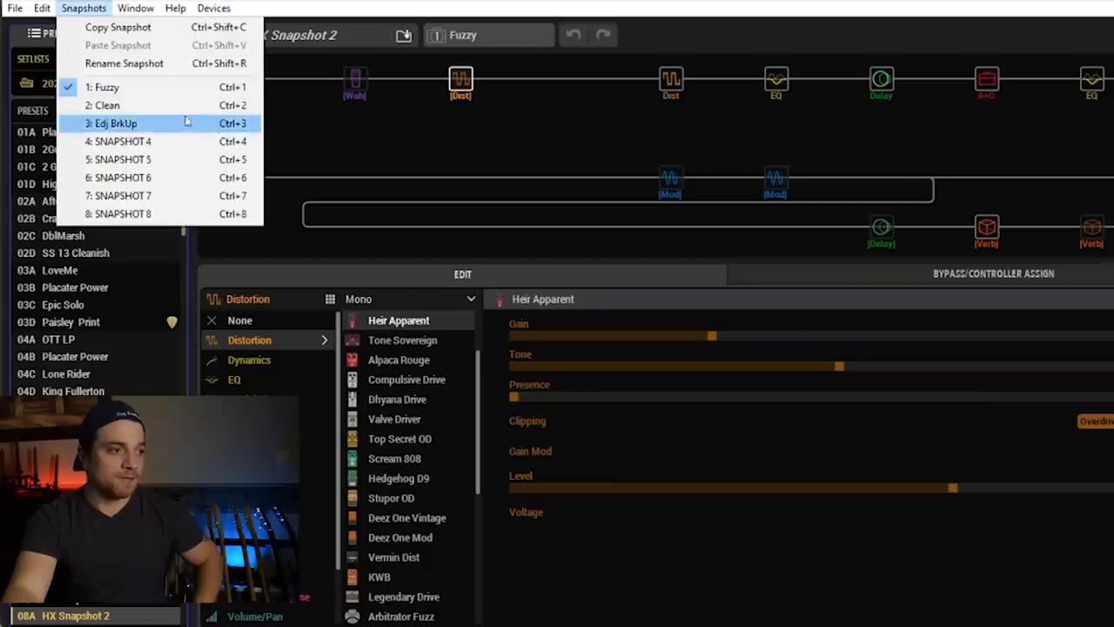
pyautogui.click(136, 7)
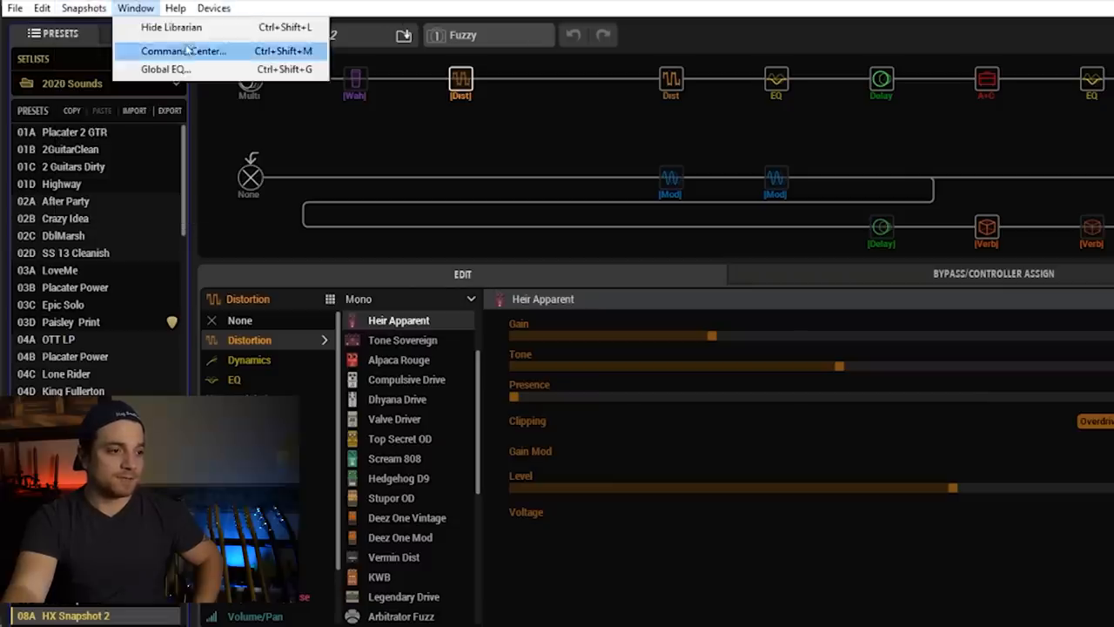
pyautogui.click(185, 50)
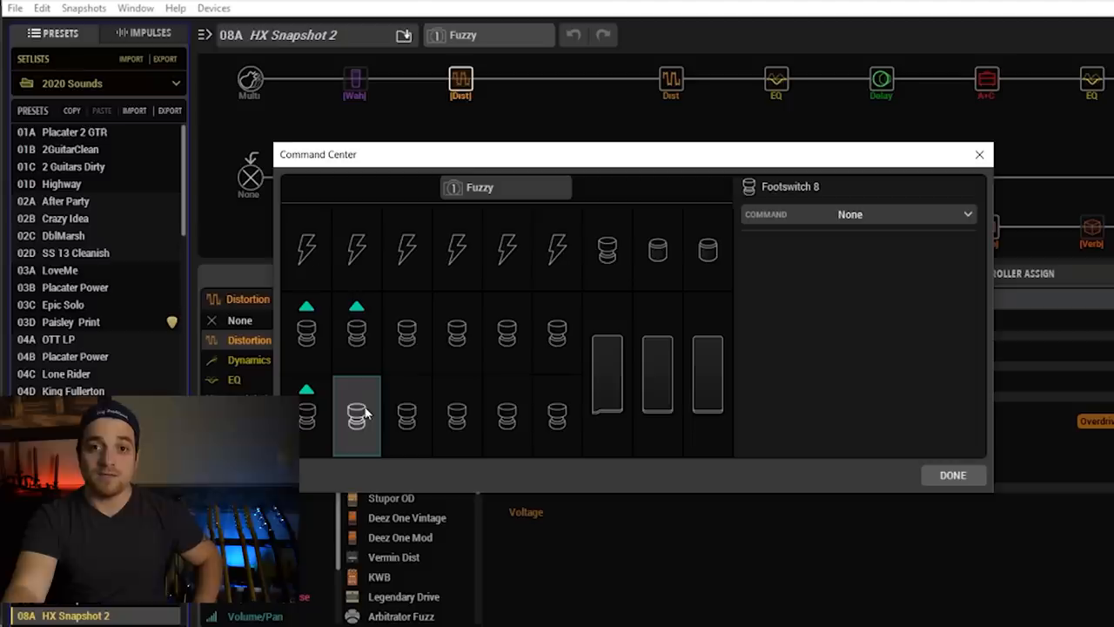
pyautogui.moveTo(697, 227)
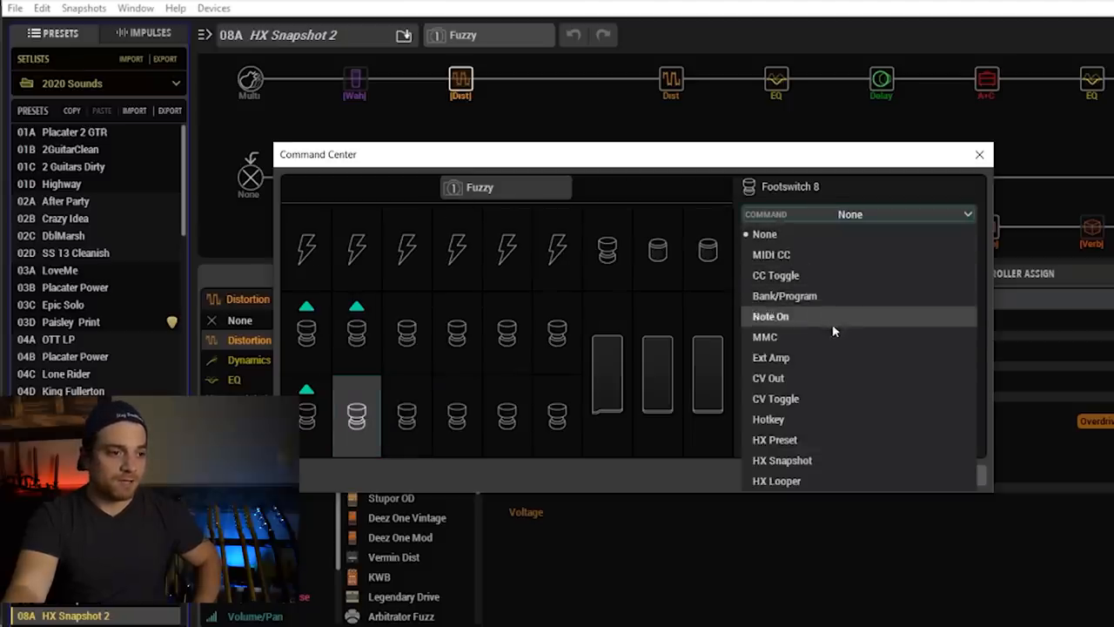
pyautogui.moveTo(817, 439)
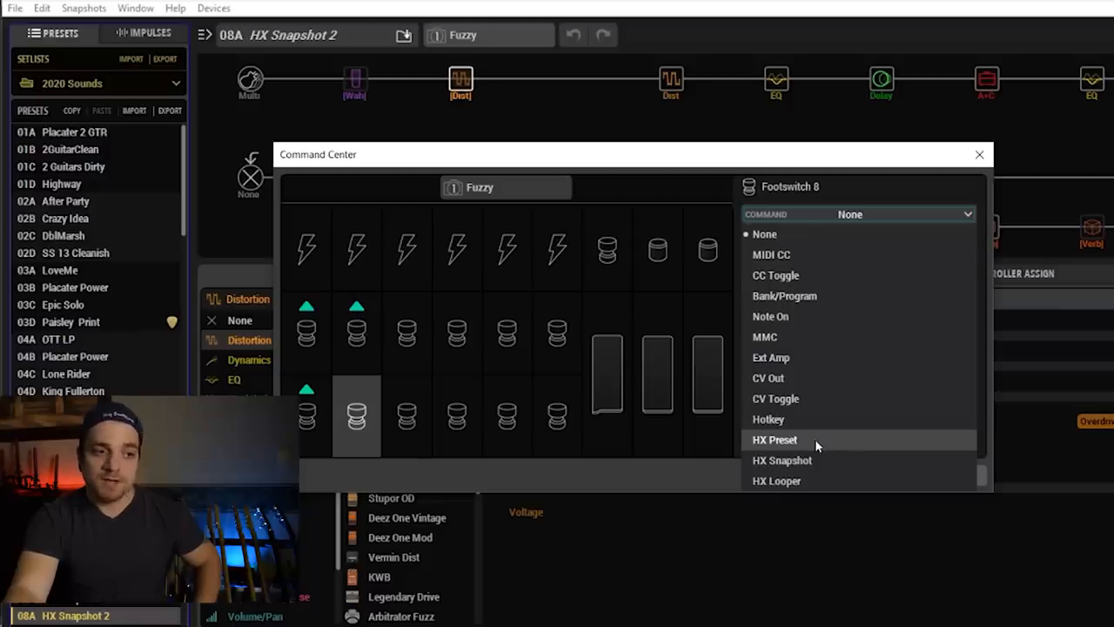
pyautogui.click(773, 438)
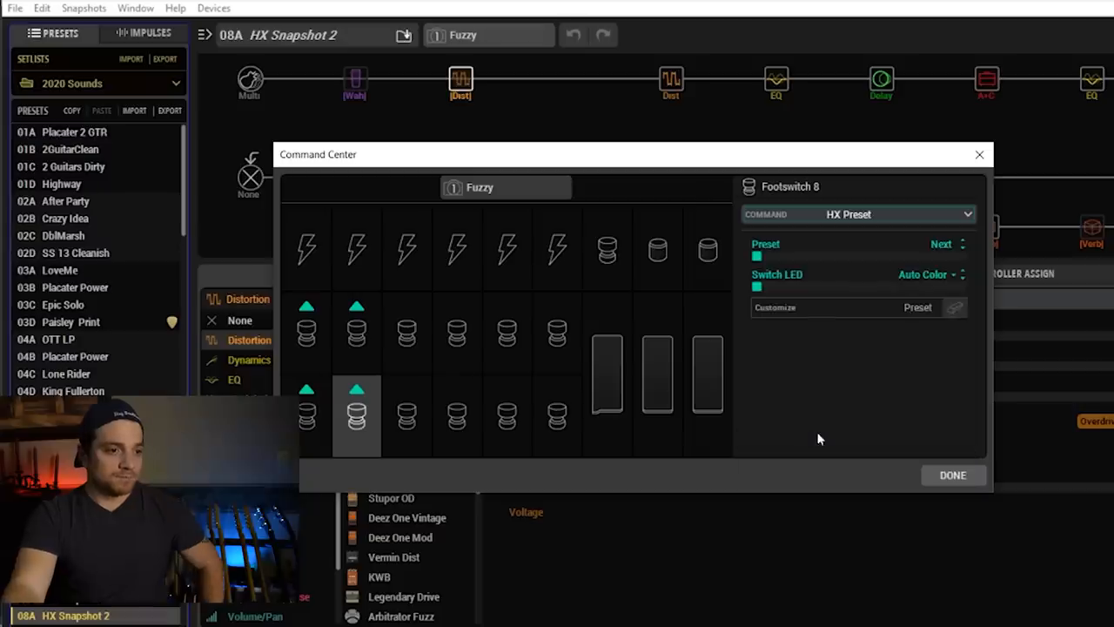
pyautogui.moveTo(954, 252)
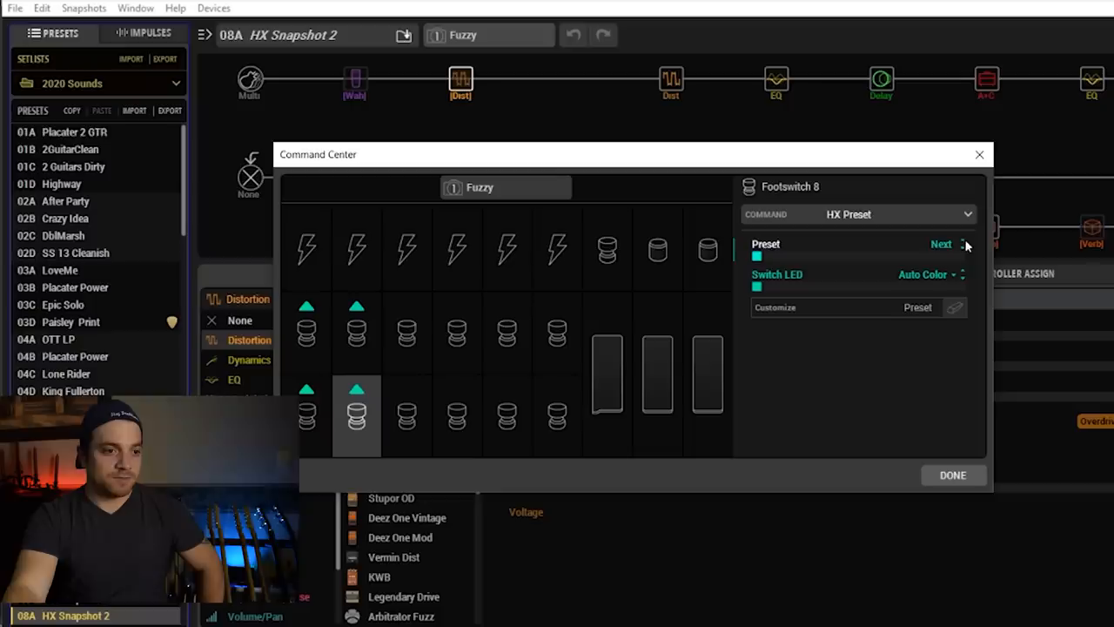
pyautogui.click(961, 247)
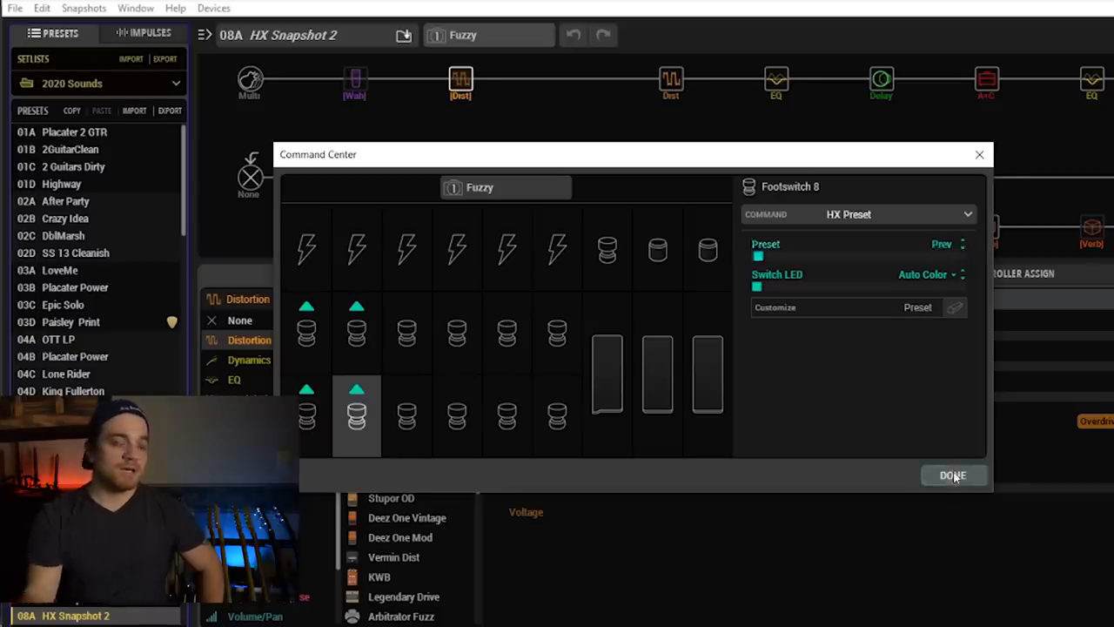
pyautogui.click(954, 476)
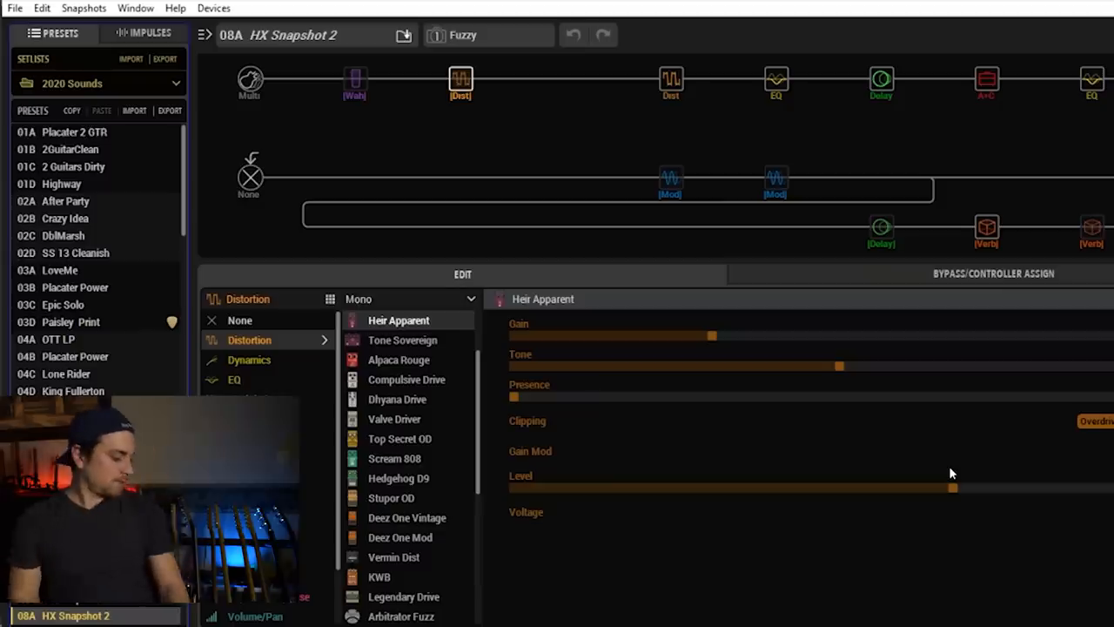
# Step back to preset 07D HX Snapshot with its Clean snapshot active.
pyautogui.click(671, 176)
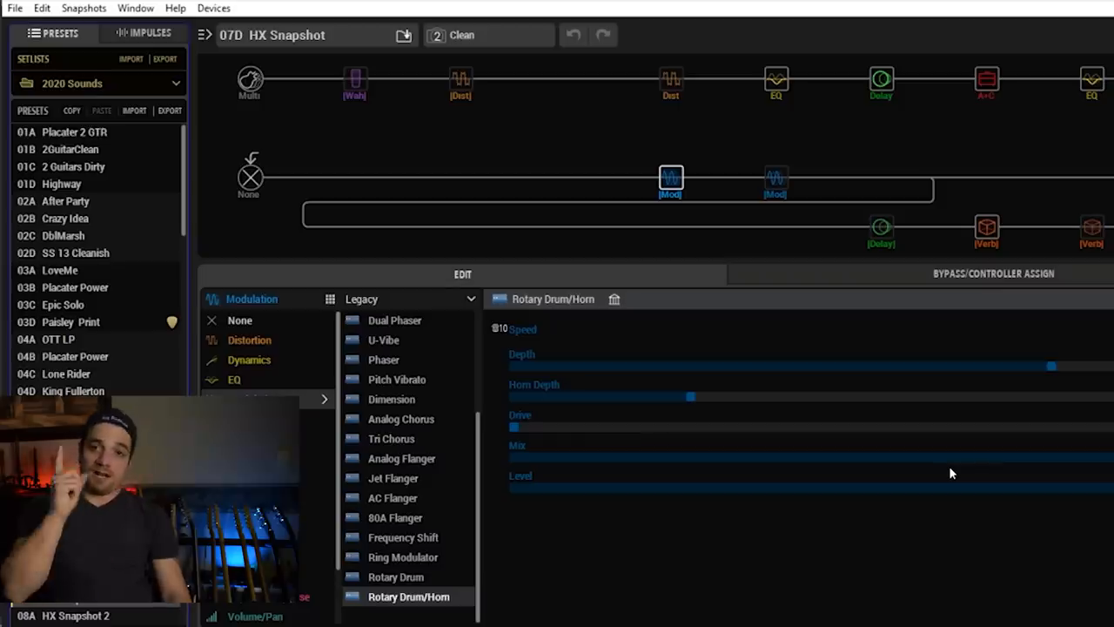
pyautogui.click(75, 616)
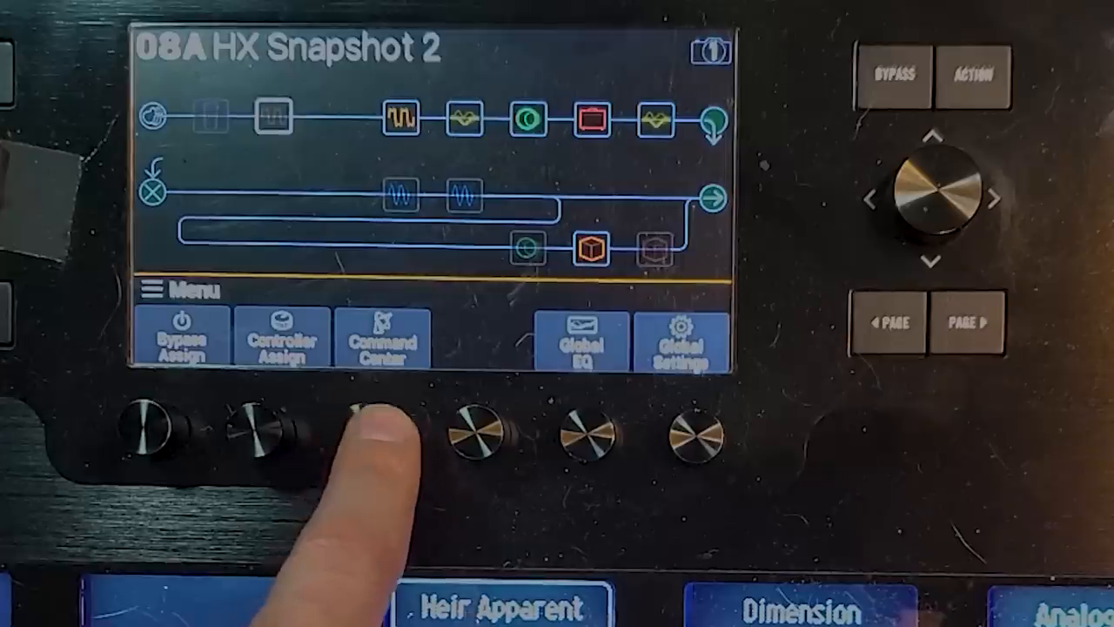
# Open the Command Center on the Helix hardware, showing Footswitch 8's HX Preset Next command.
pyautogui.click(383, 338)
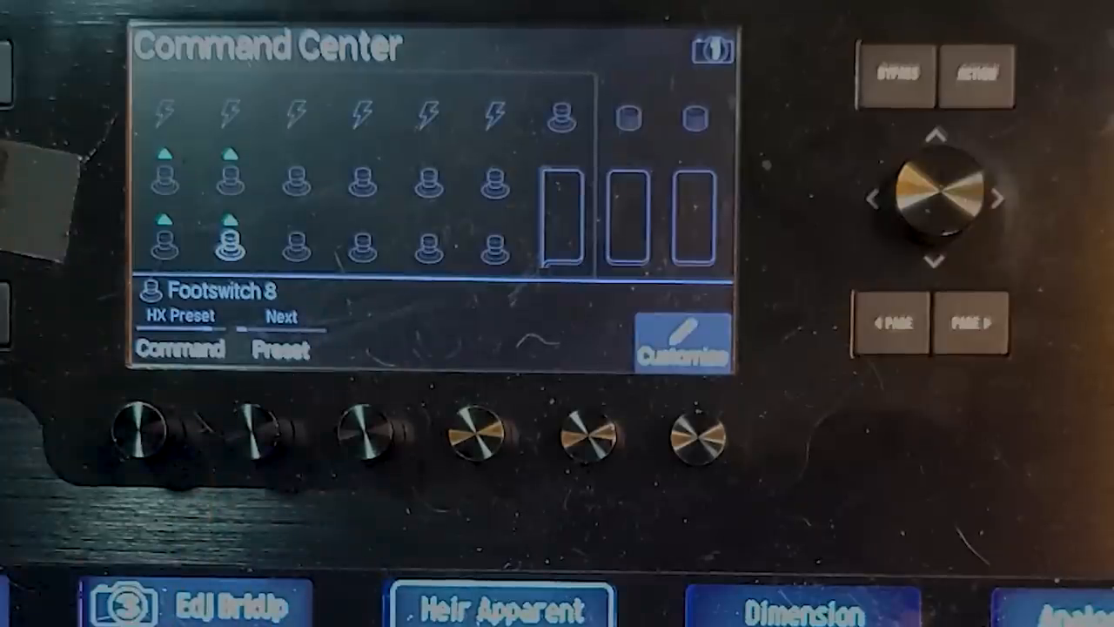
pyautogui.moveTo(174, 436)
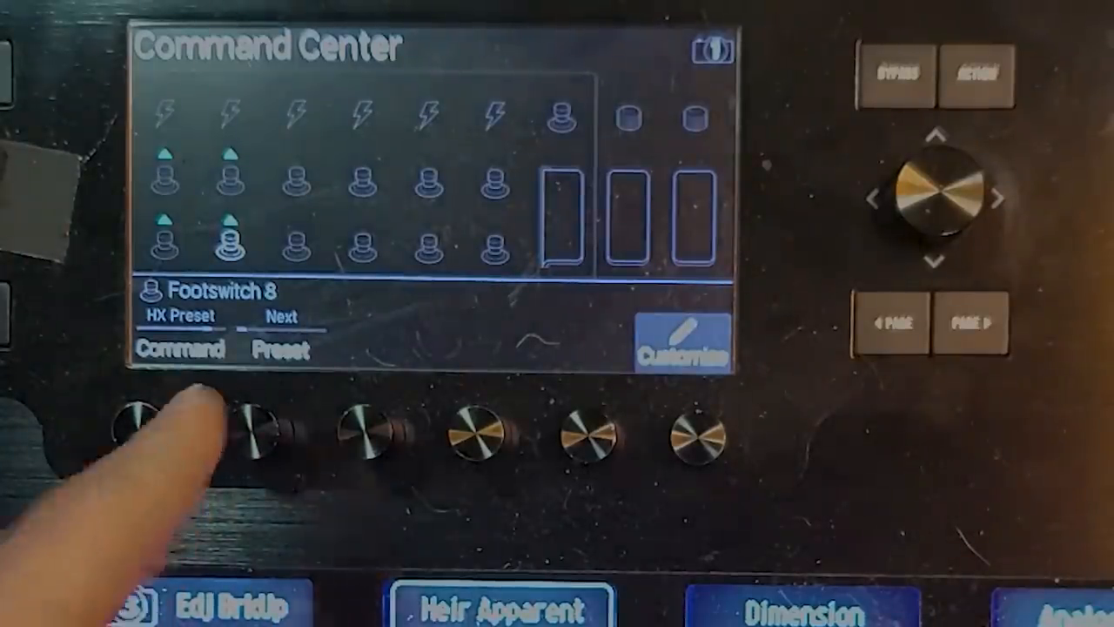